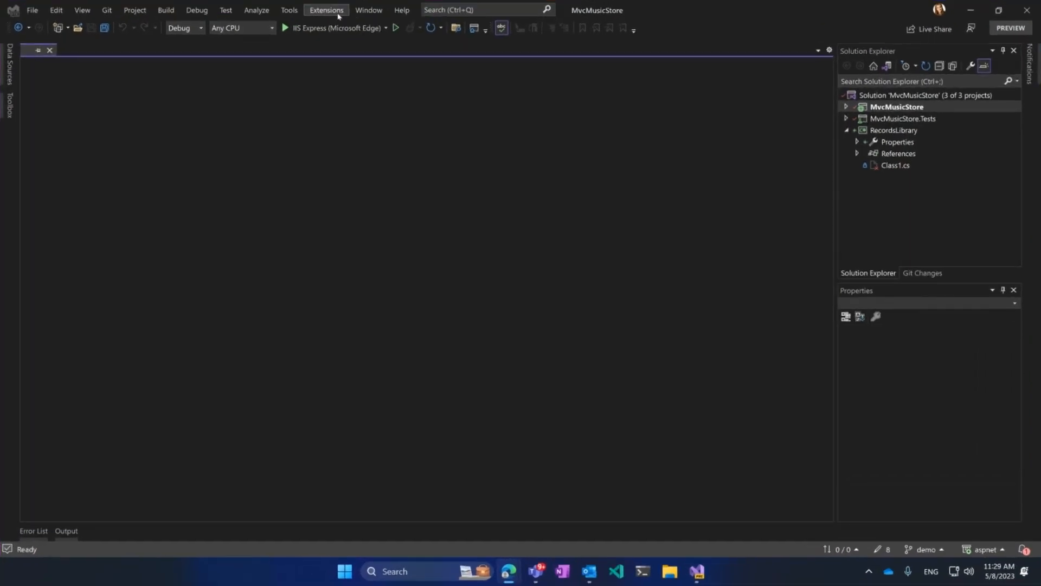
Browse the online extensions catalogue, then bring up RecordsLibrary's context menu with Upgrade.
left_click(326, 10)
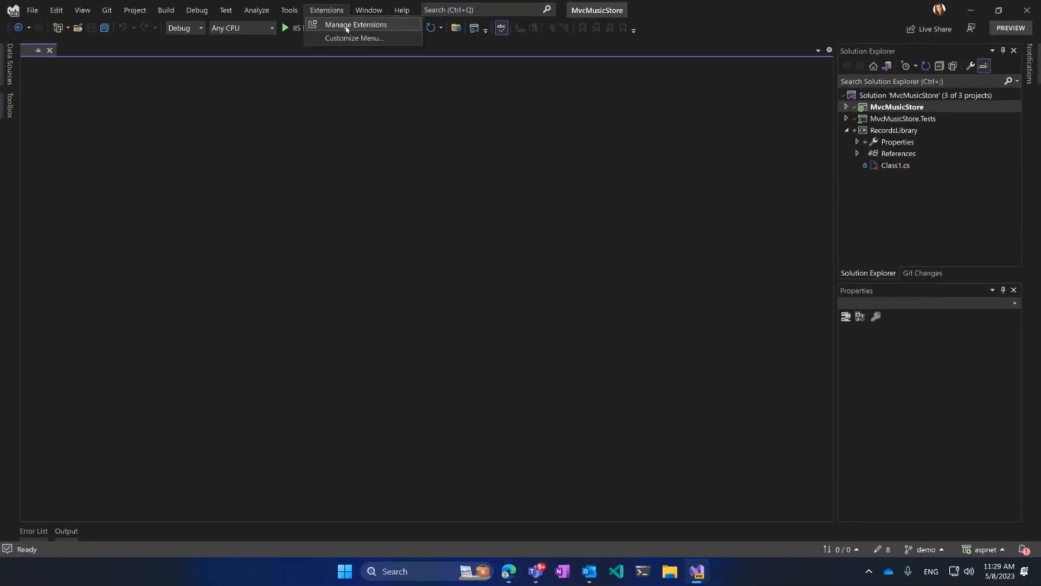
left_click(355, 25)
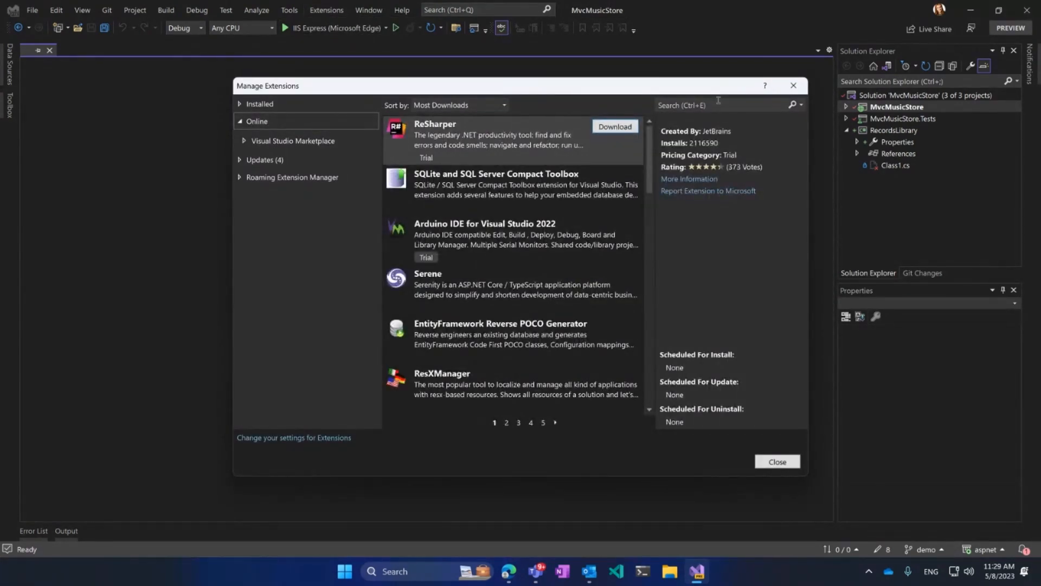
left_click(724, 105)
type(".NET Upgrade")
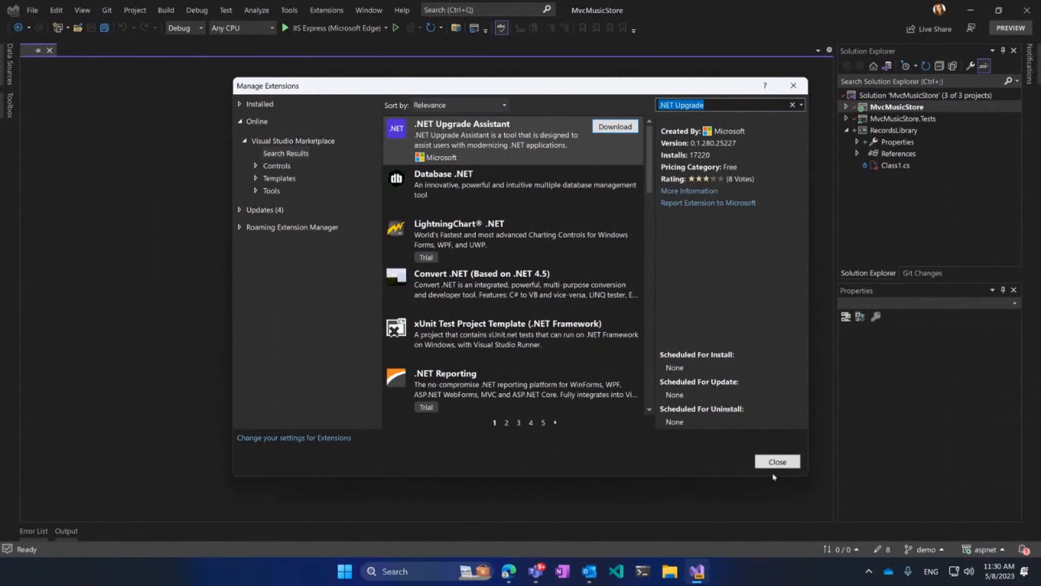
left_click(776, 462)
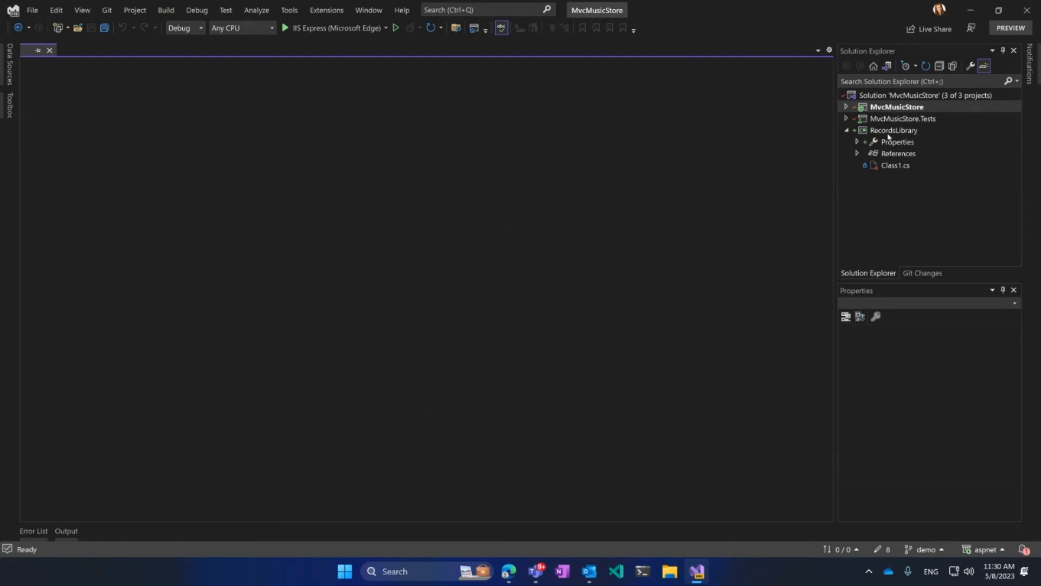
right_click(893, 129)
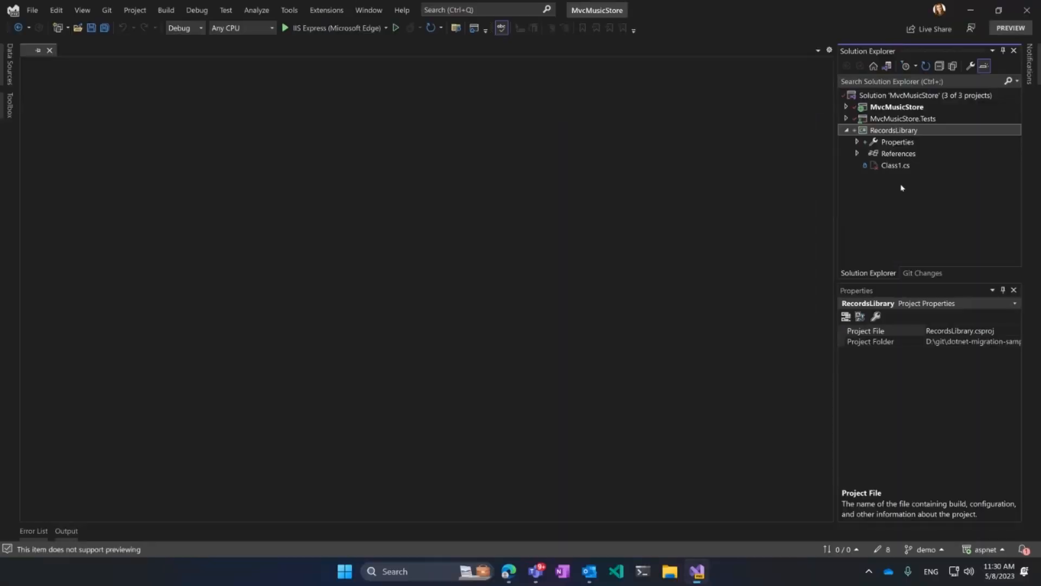
right_click(893, 130)
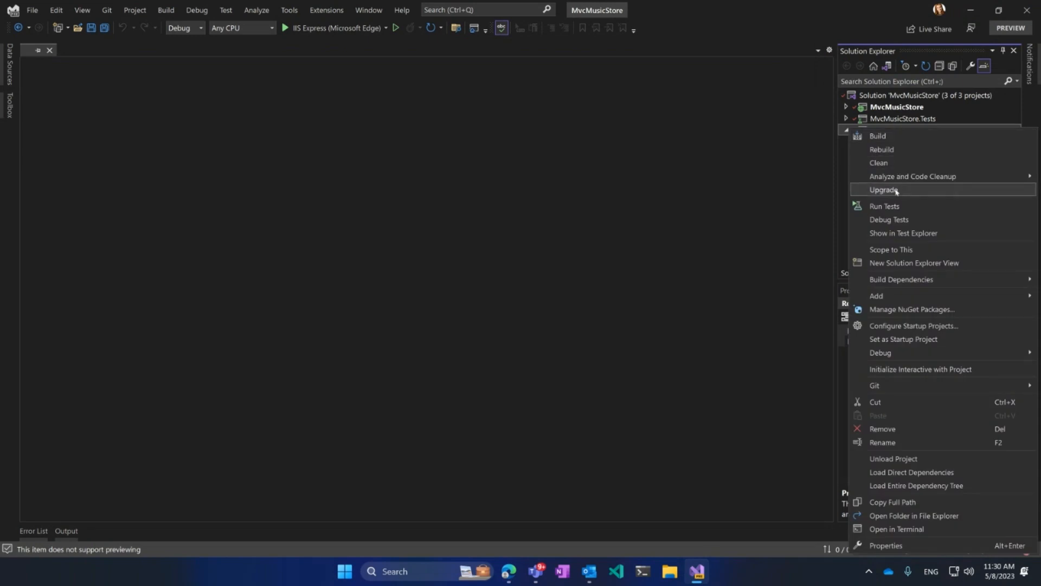
mouse_move(888, 219)
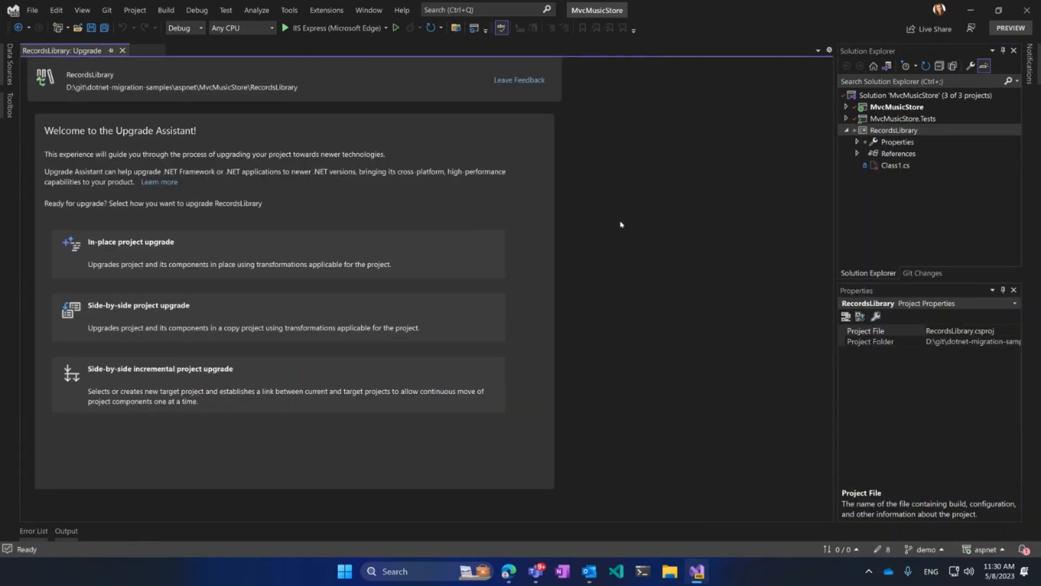
mouse_move(455, 213)
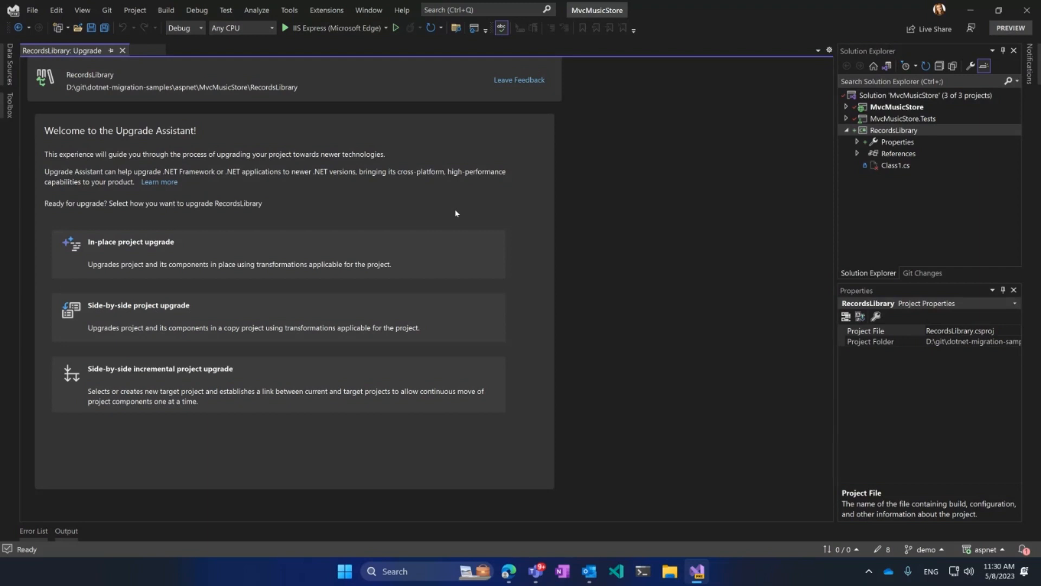
mouse_move(516, 182)
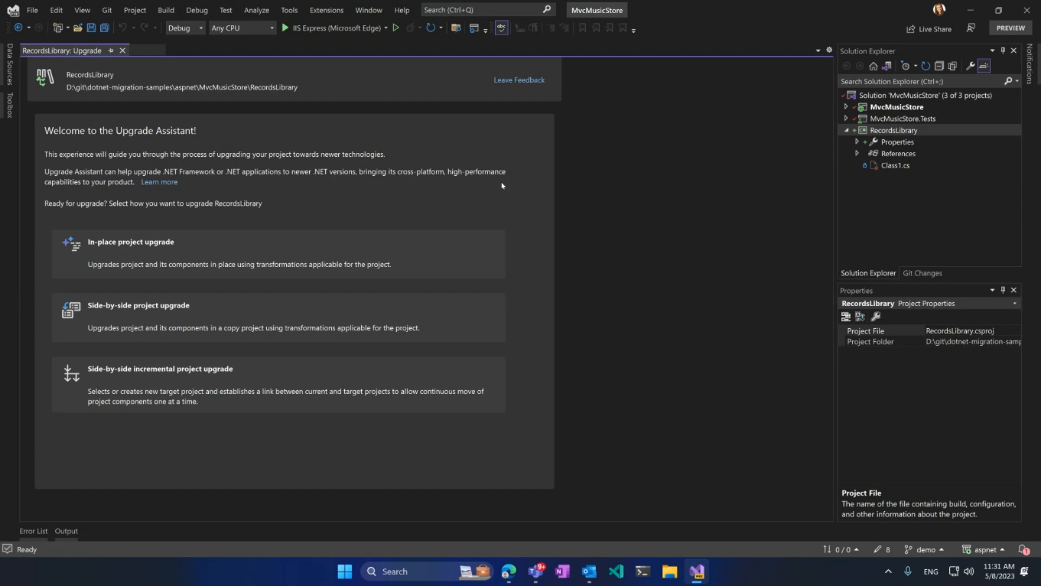
mouse_move(325, 207)
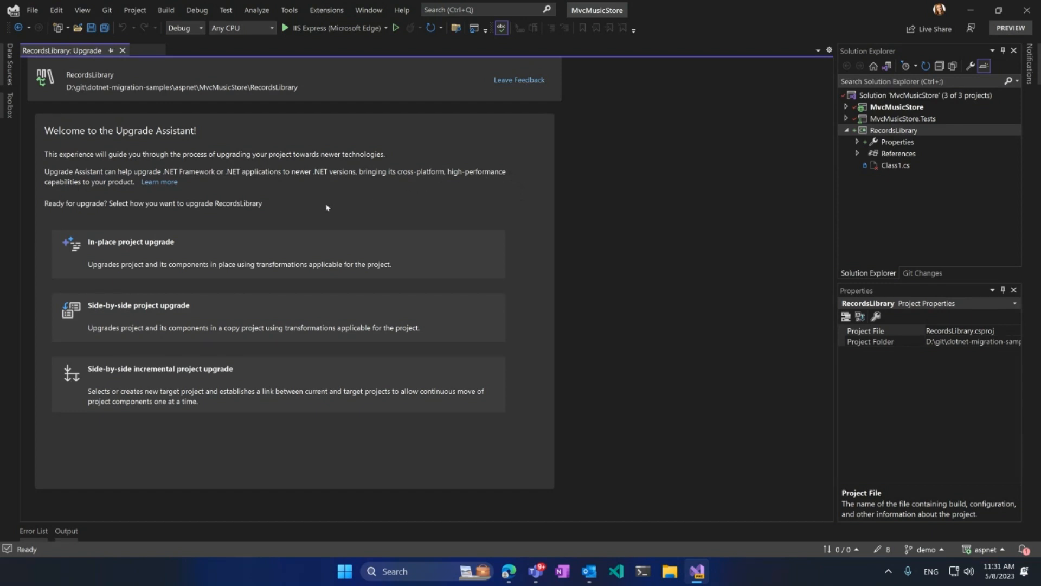
mouse_move(150, 217)
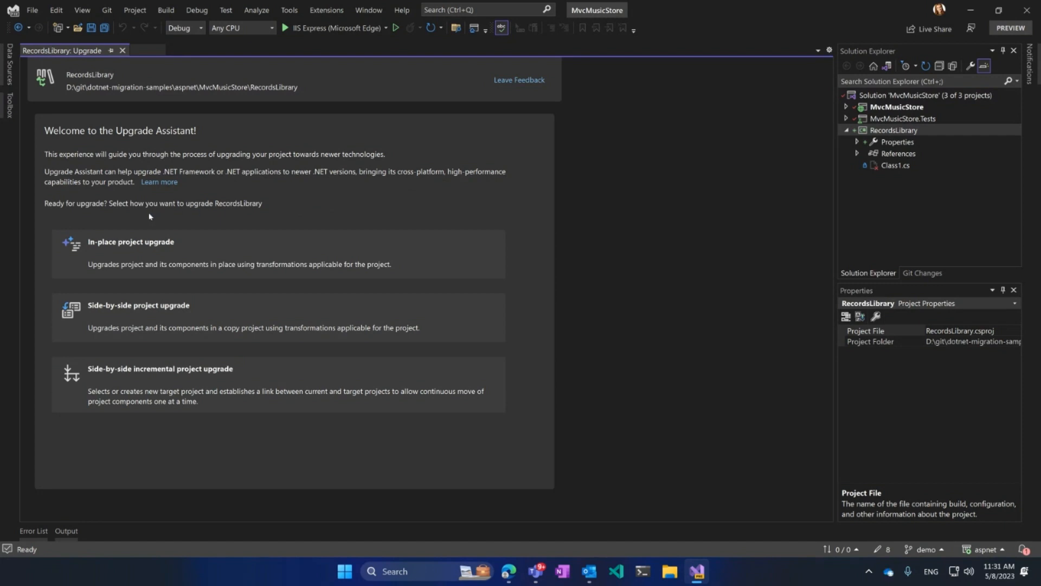
mouse_move(123, 378)
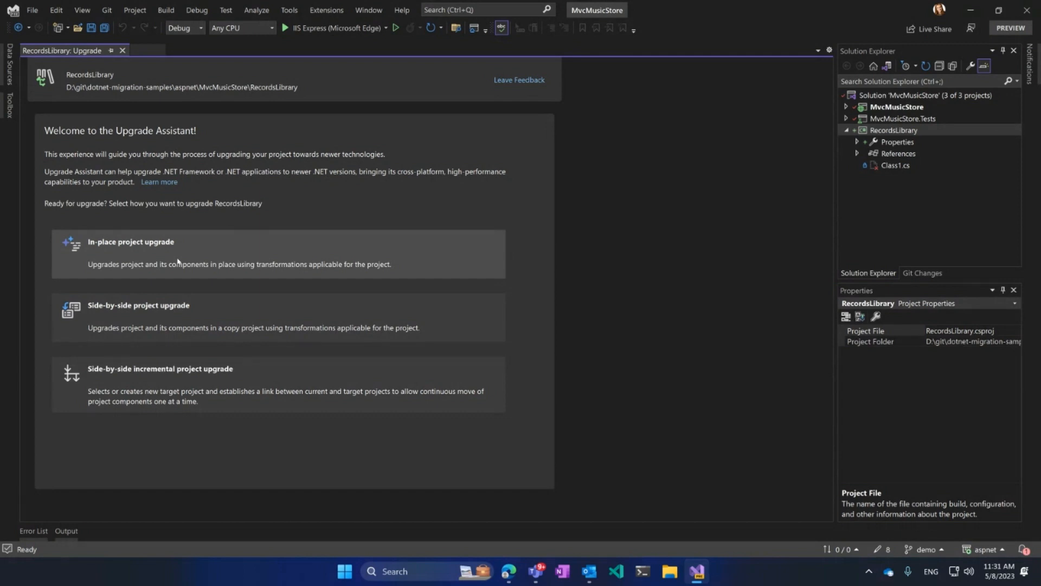
mouse_move(213, 312)
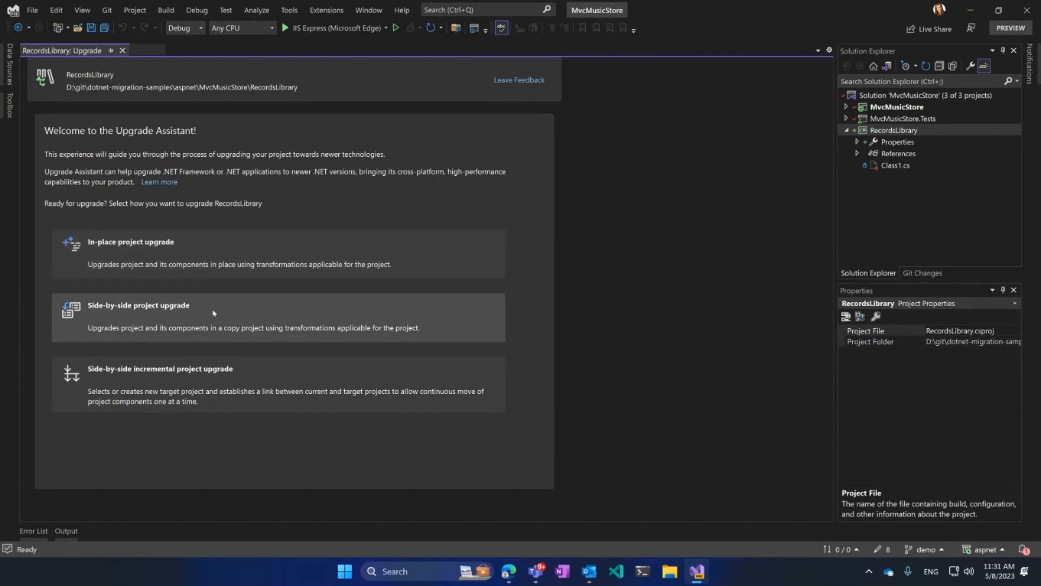
mouse_move(215, 308)
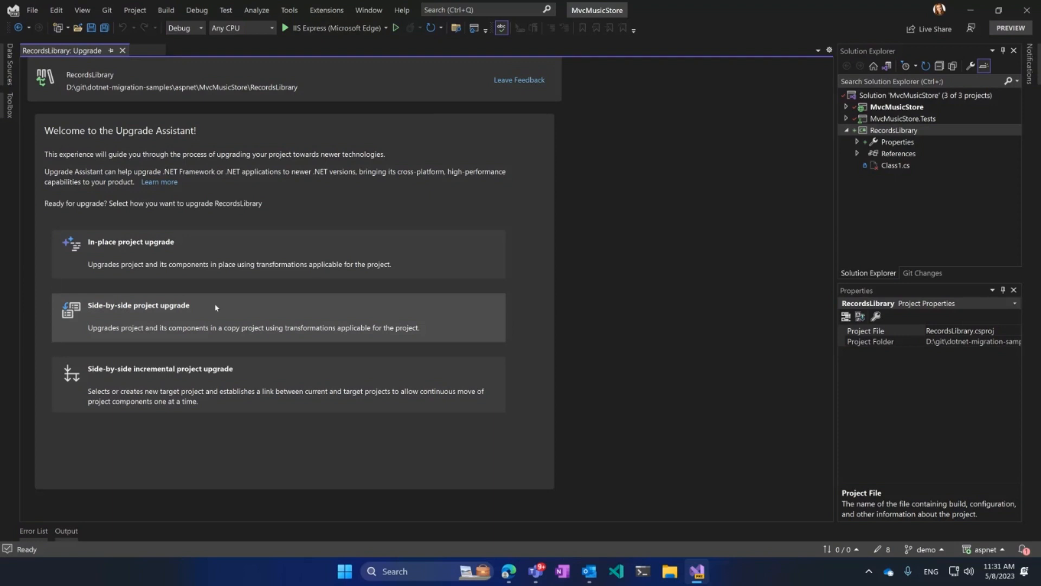
mouse_move(263, 379)
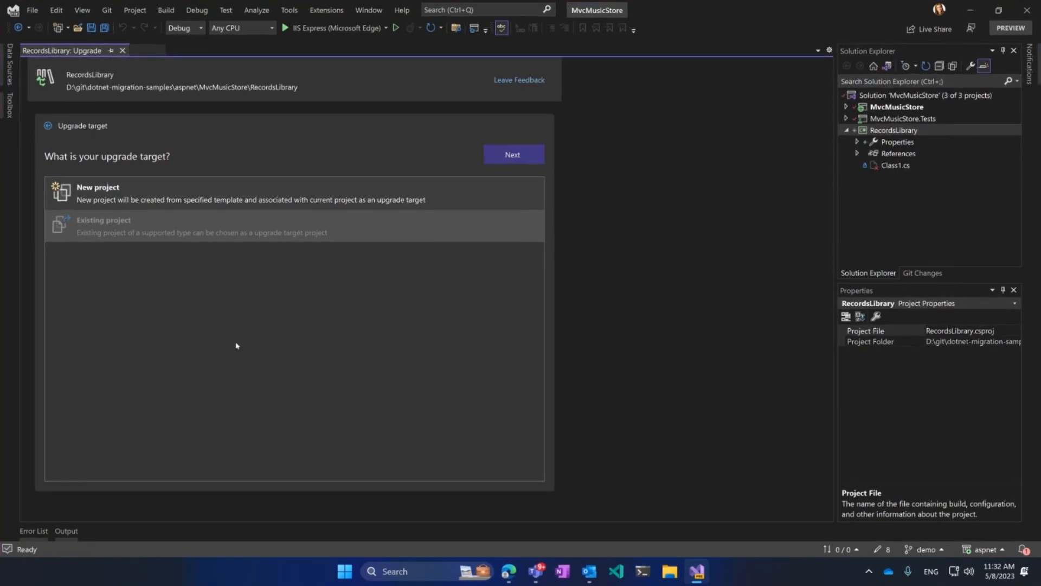
mouse_move(230, 295)
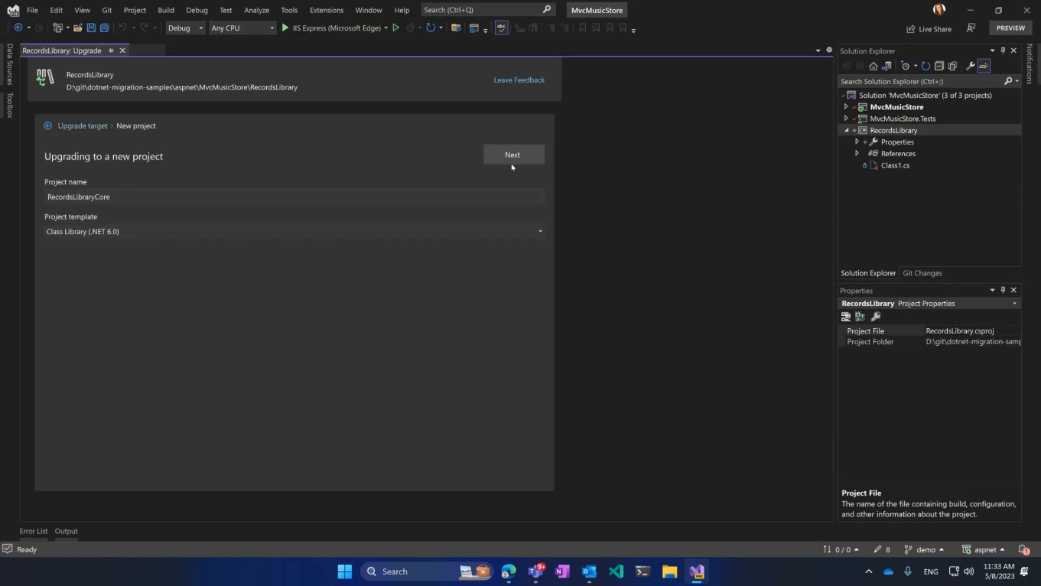
Name the new upgrade project RecordsLibrary.NET7 and continue to the target framework page.
left_click(209, 196)
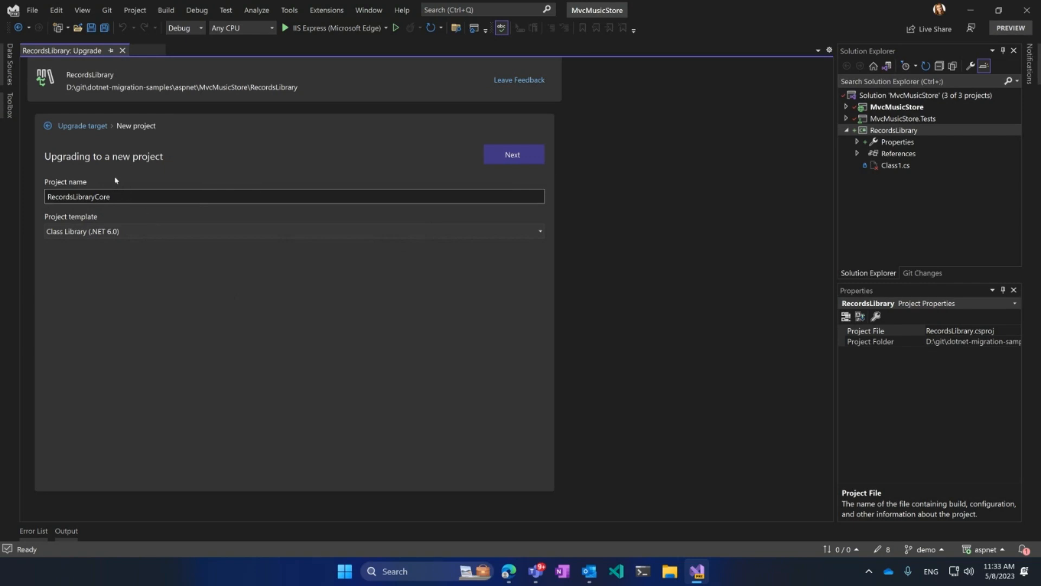
mouse_move(125, 210)
type(".NET7")
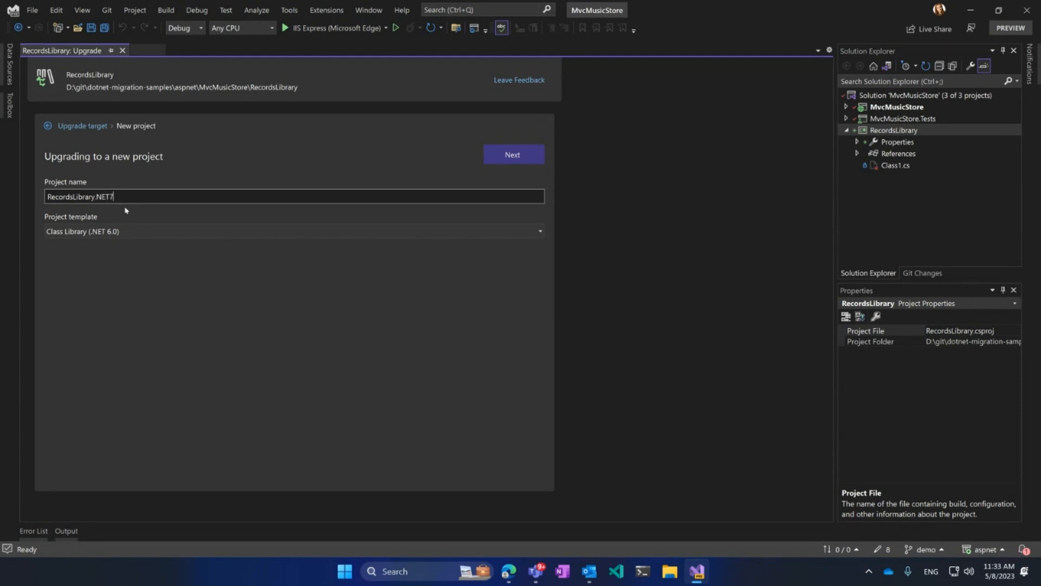
left_click(511, 154)
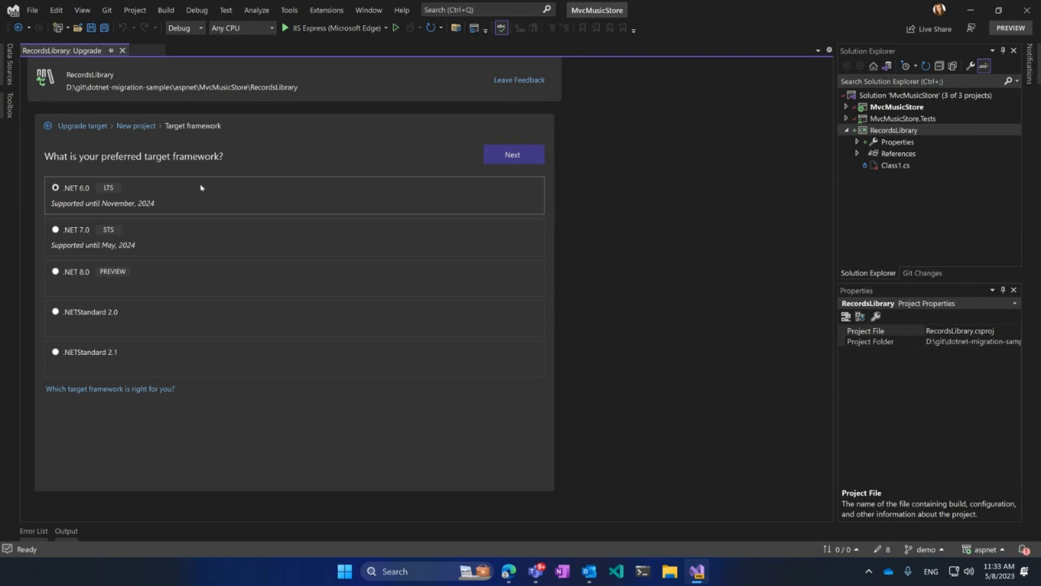
mouse_move(160, 201)
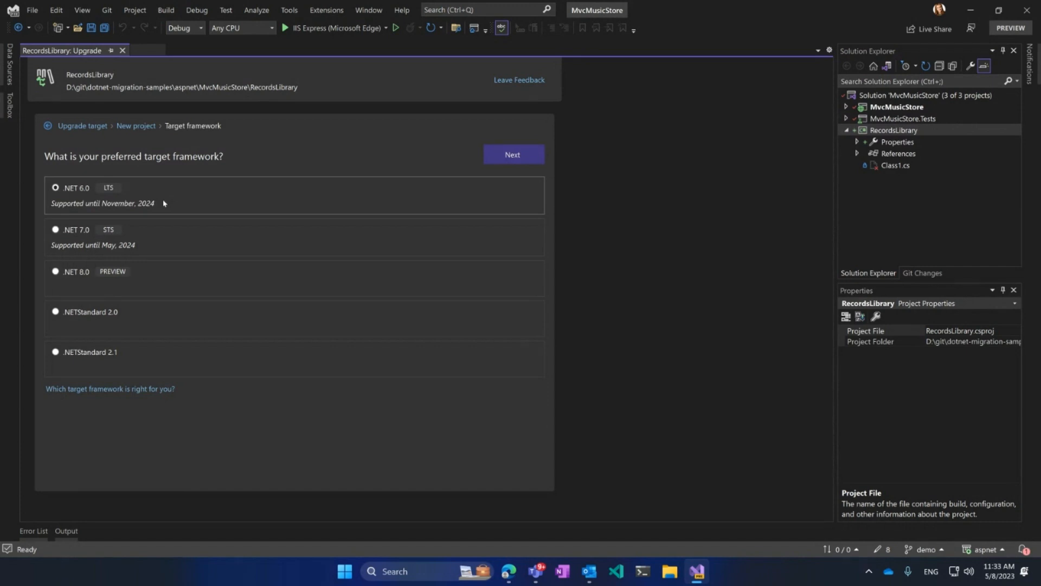
mouse_move(97, 215)
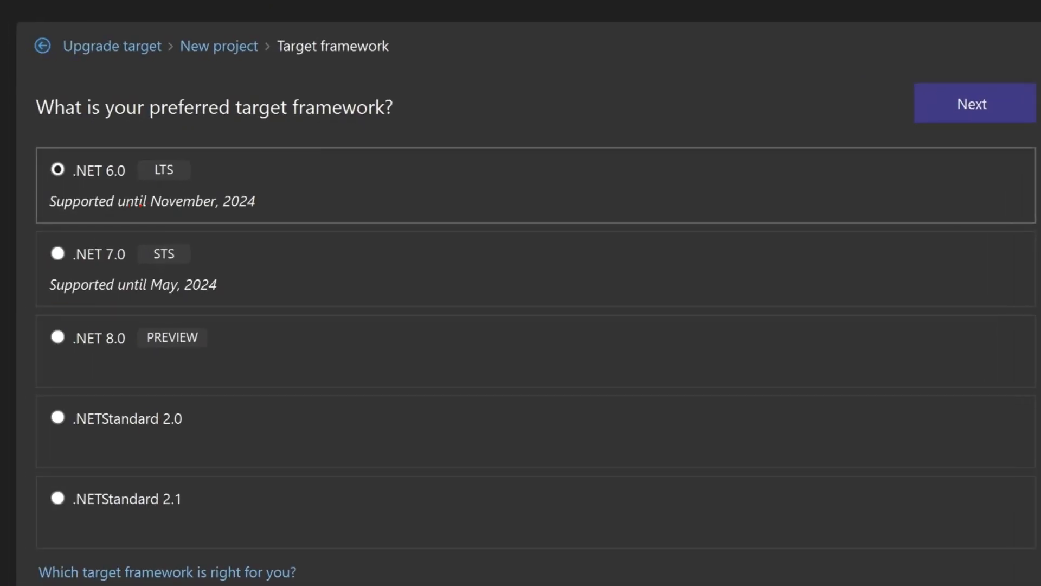
left_click_drag(136, 210, 263, 208)
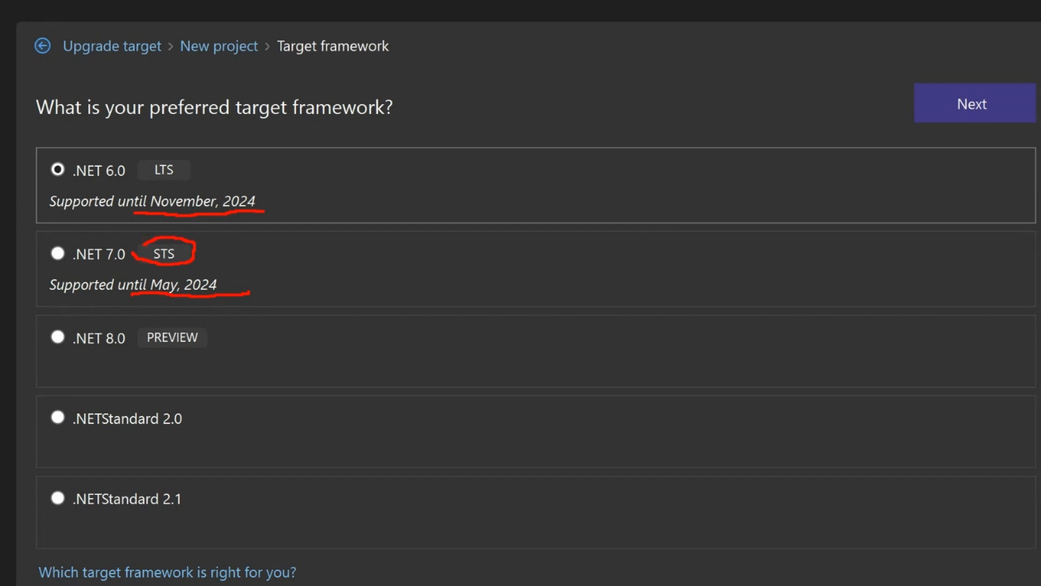
Drag in the upgrade wizard on the way to RecordsLibrary's target framework page.
left_click_drag(50, 372, 213, 351)
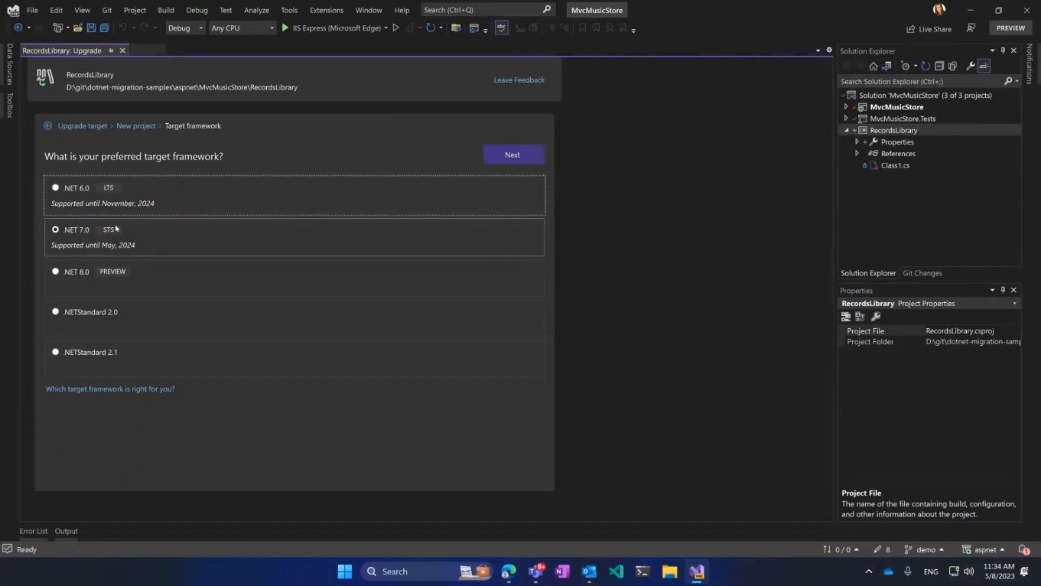
Target .NET 7.0 and upgrade all RecordsLibrary components: 4 succeeded, 10 skipped.
left_click(512, 154)
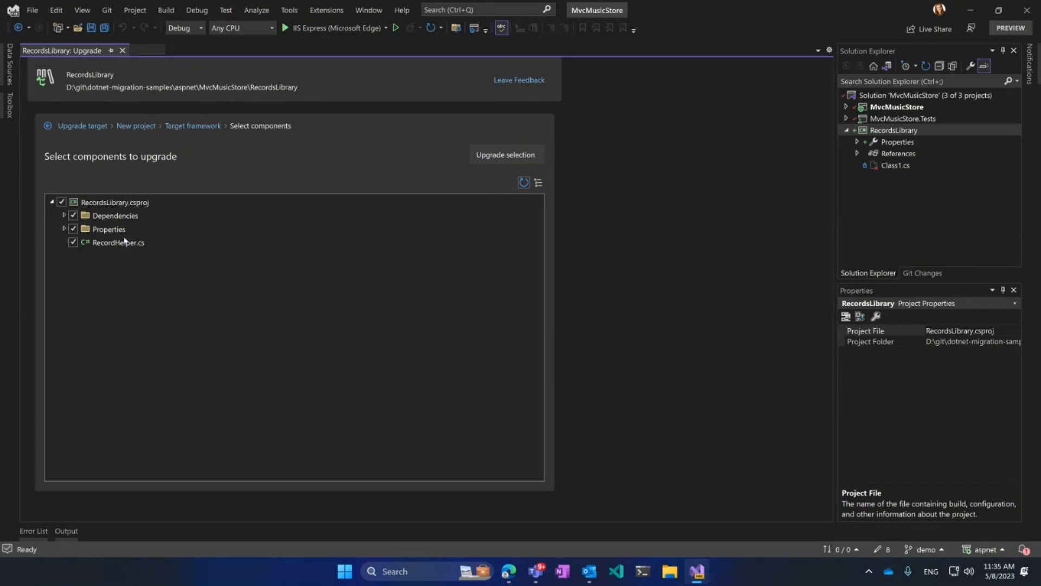
mouse_move(128, 225)
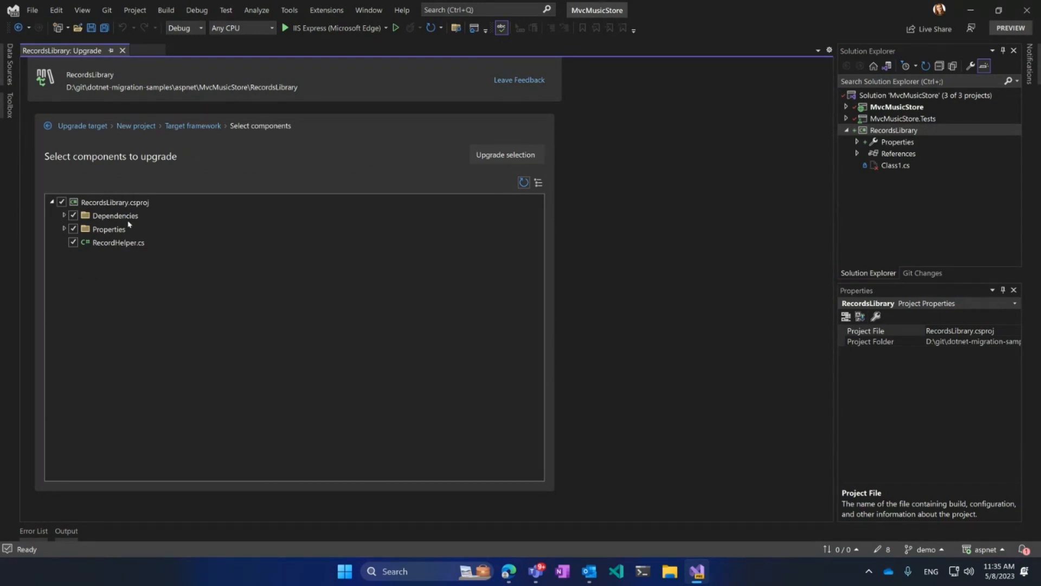
left_click(505, 154)
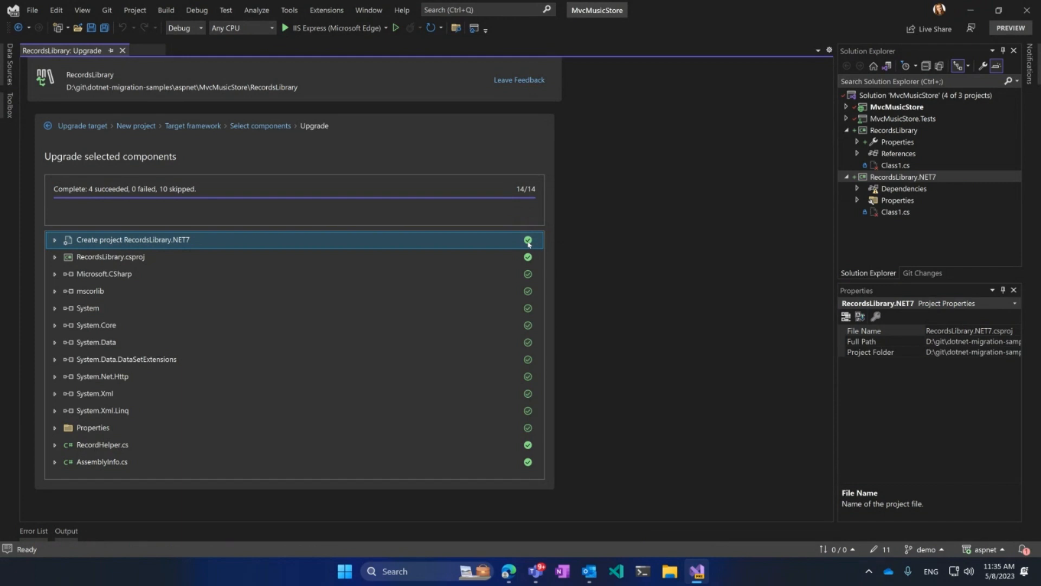
mouse_move(528, 240)
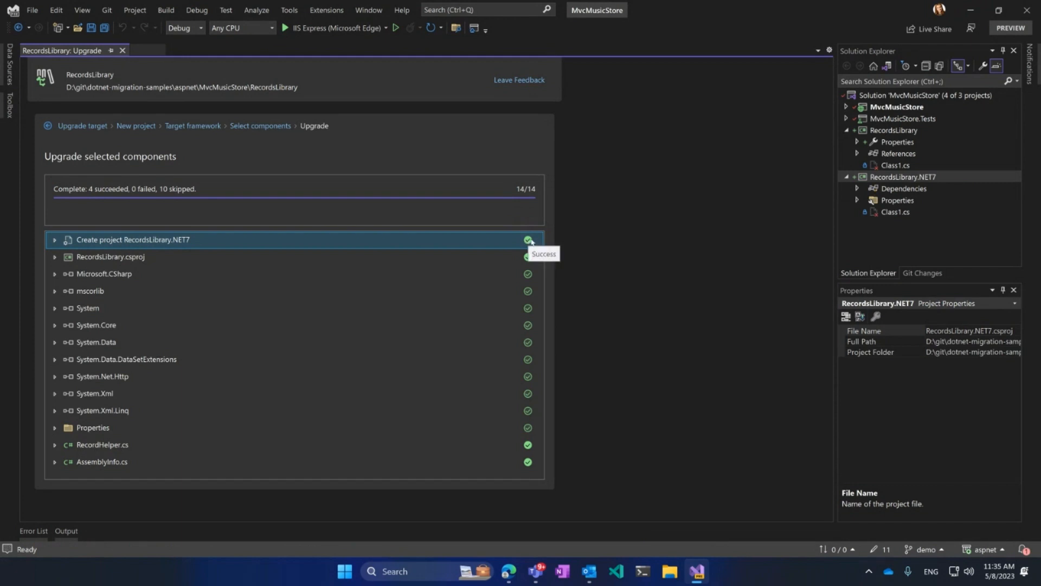
mouse_move(547, 248)
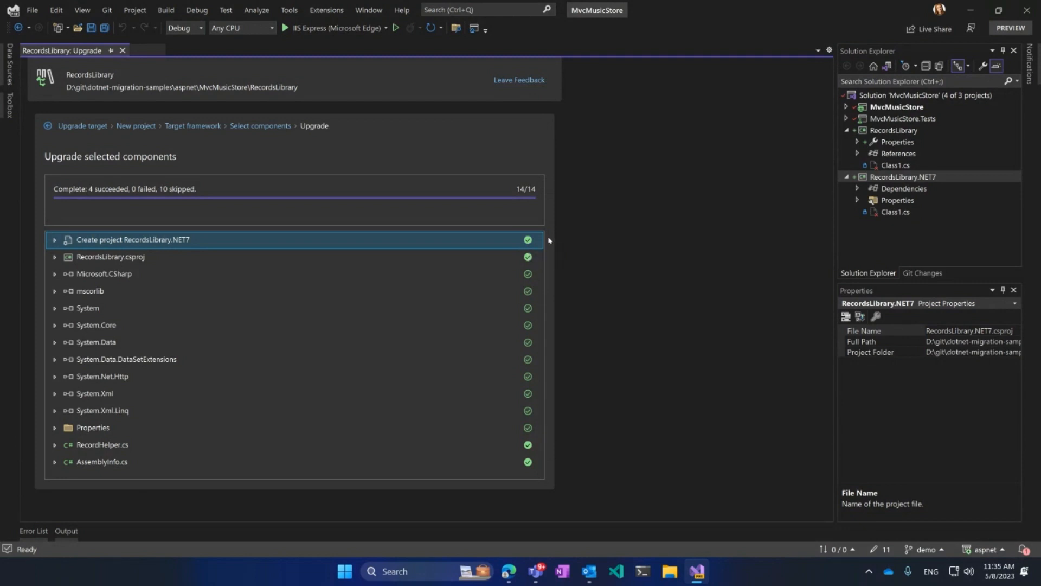
mouse_move(527, 273)
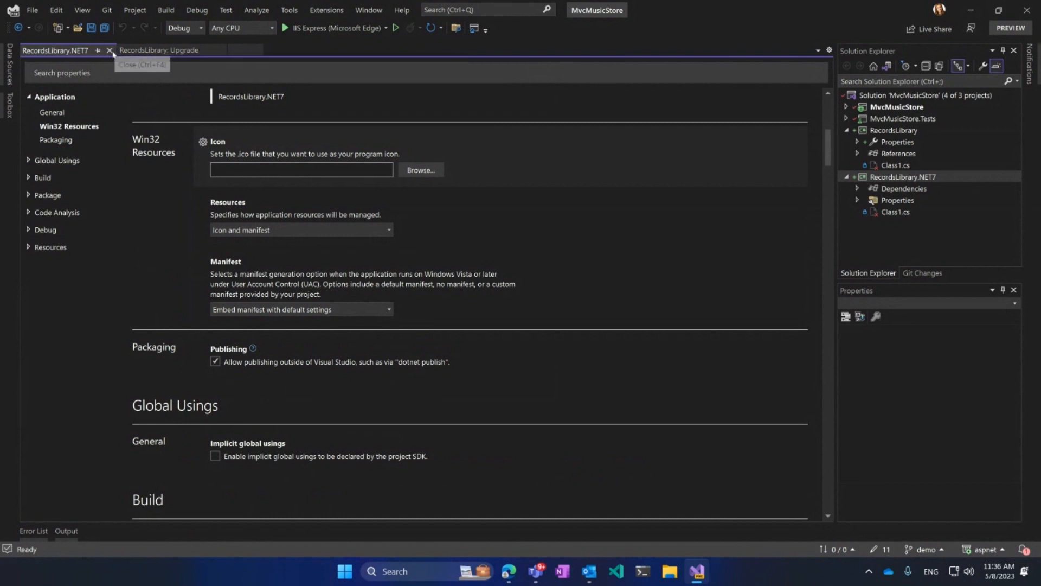
Close RecordsLibrary.NET7 settings and start upgrading MvcMusicStore as new project MvcMusicStoreNET7.
left_click(110, 50)
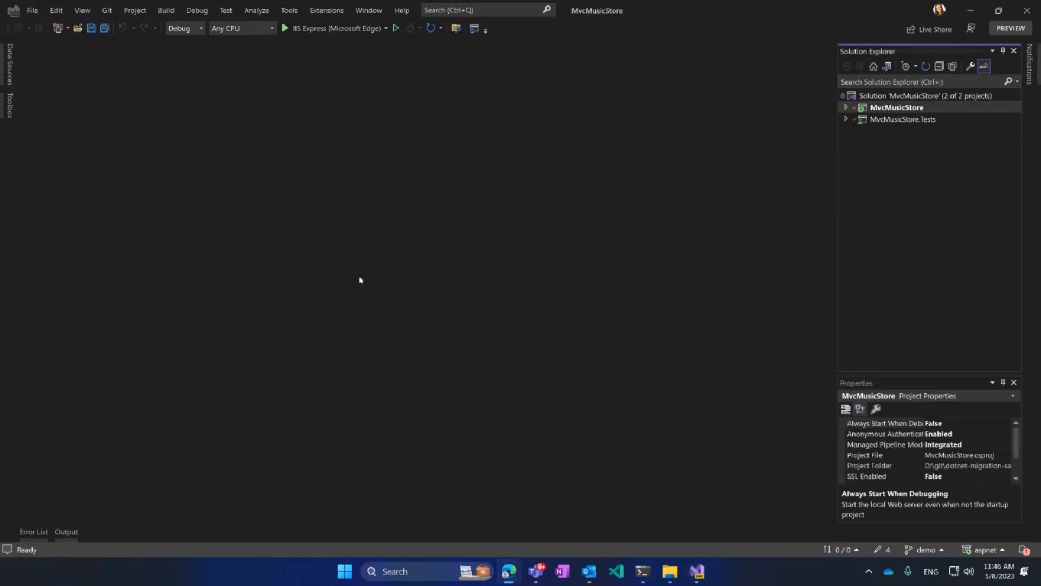
mouse_move(698, 241)
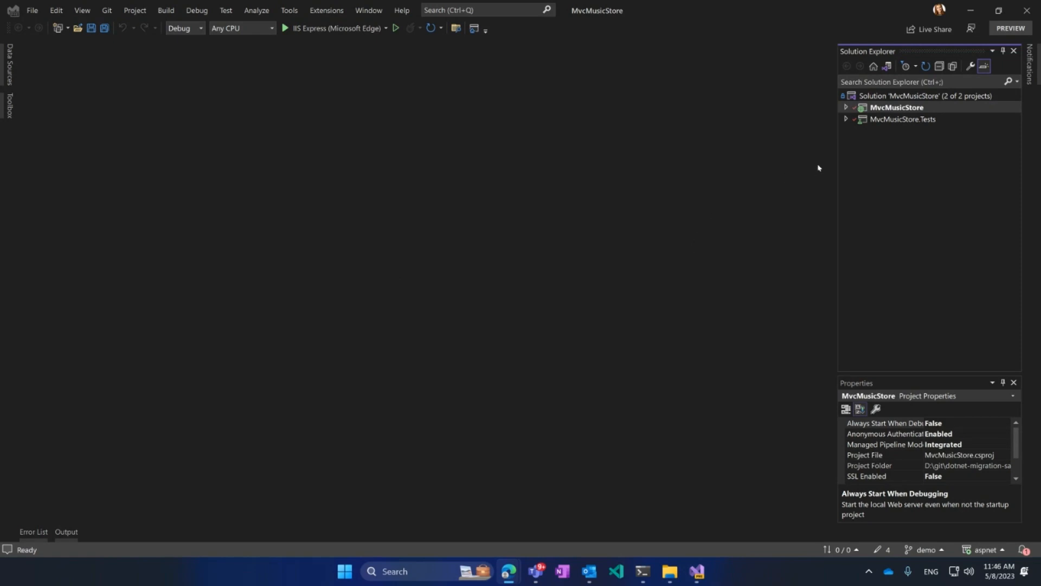
right_click(896, 106)
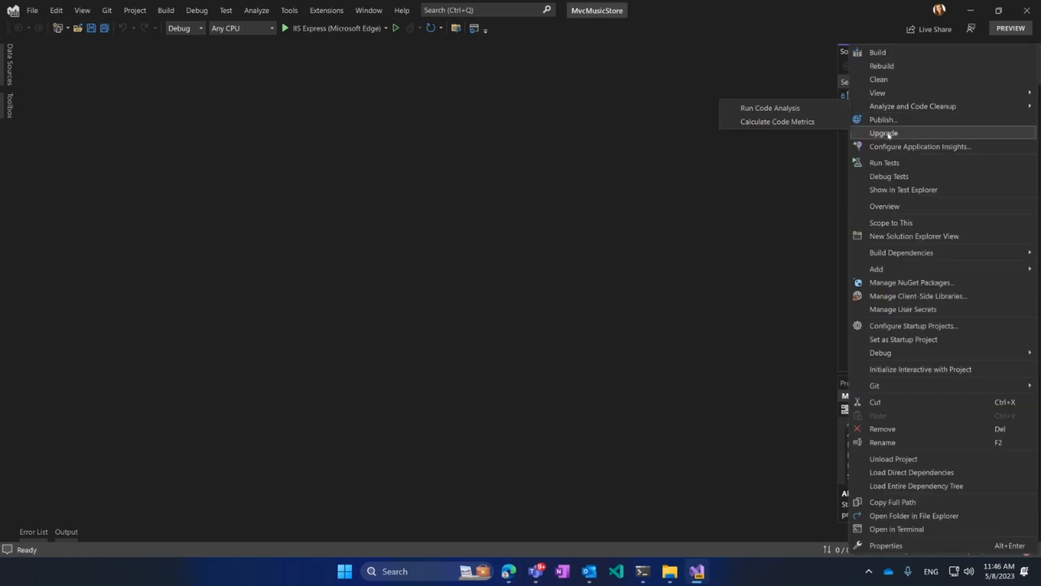
left_click(884, 133)
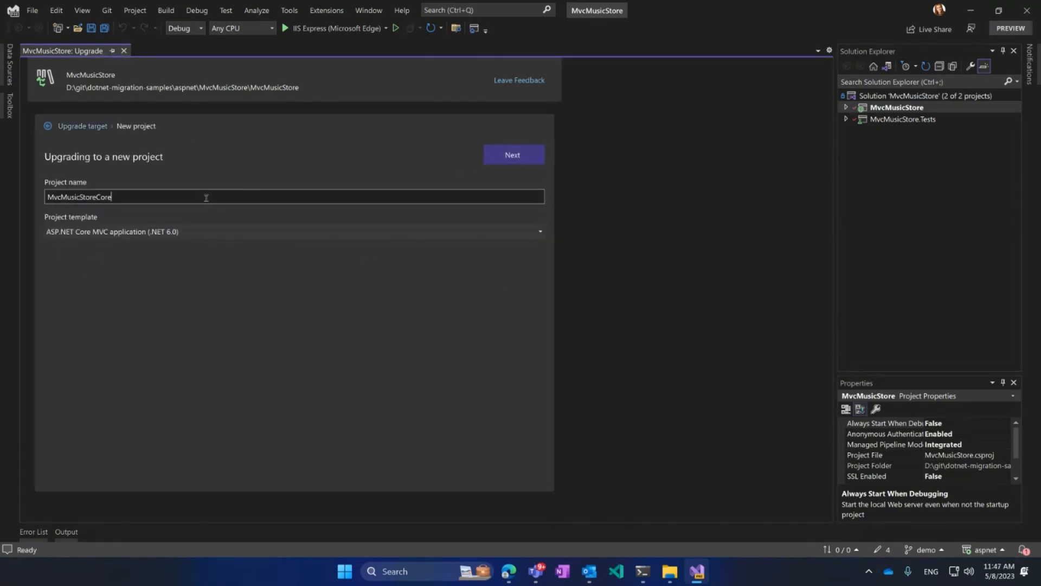
key("BackSpace")
type("NET7")
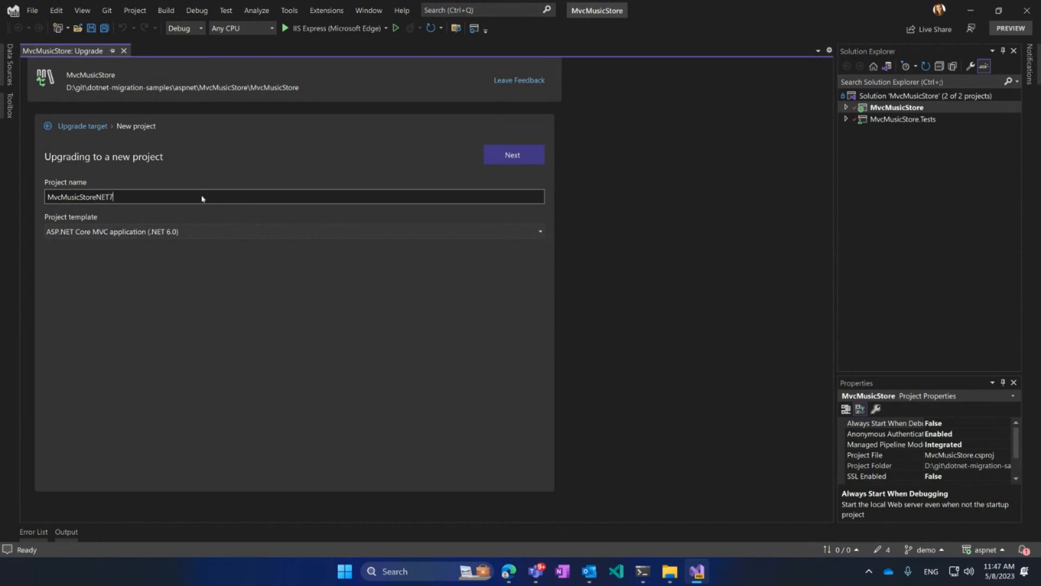
left_click(512, 155)
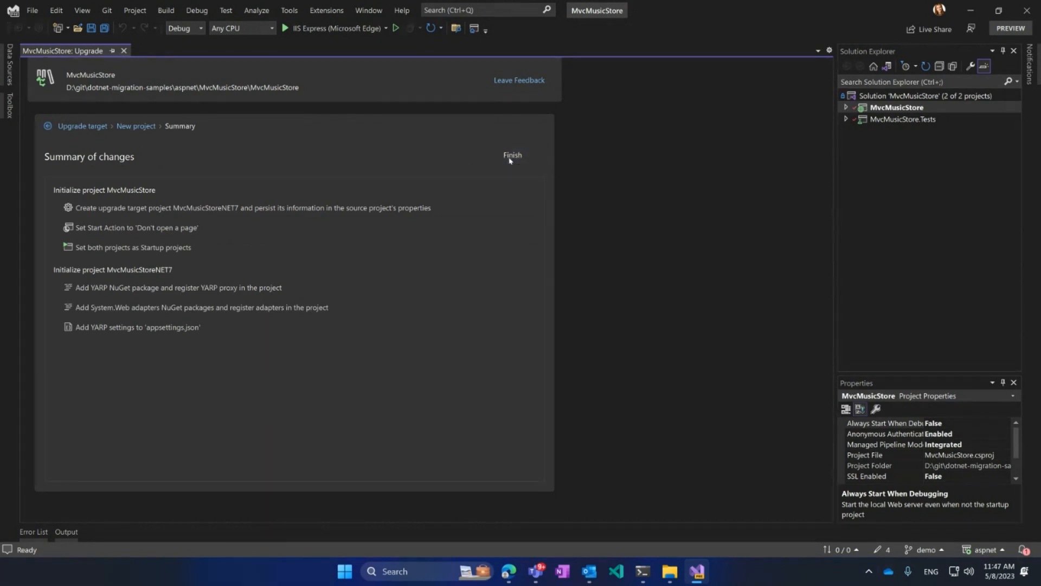
Finish the MvcMusicStore upgrade, adding MvcMusicStoreNET7 with YARP proxy and System.Web adapters.
left_click(512, 156)
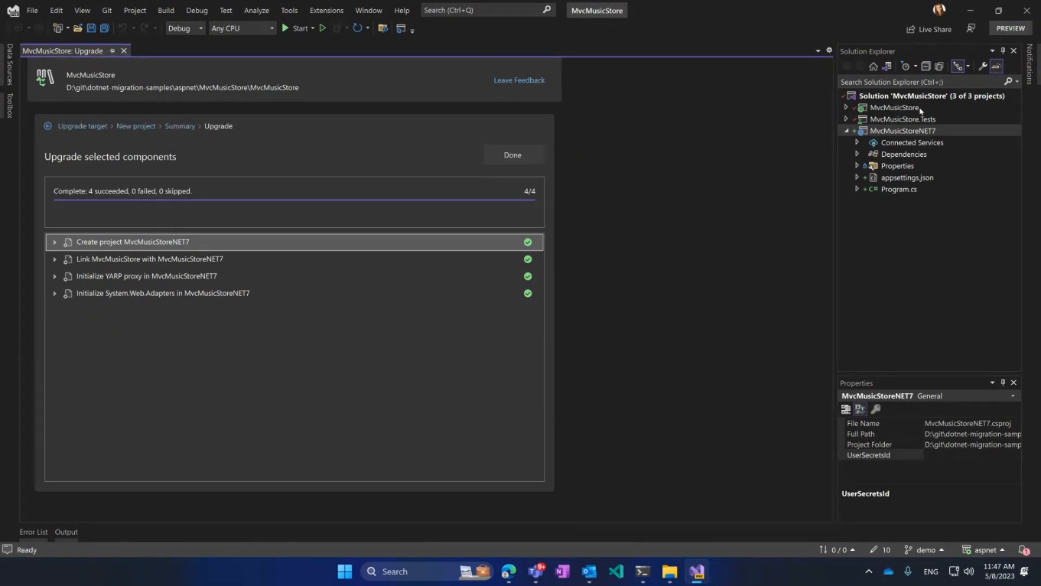
mouse_move(922, 110)
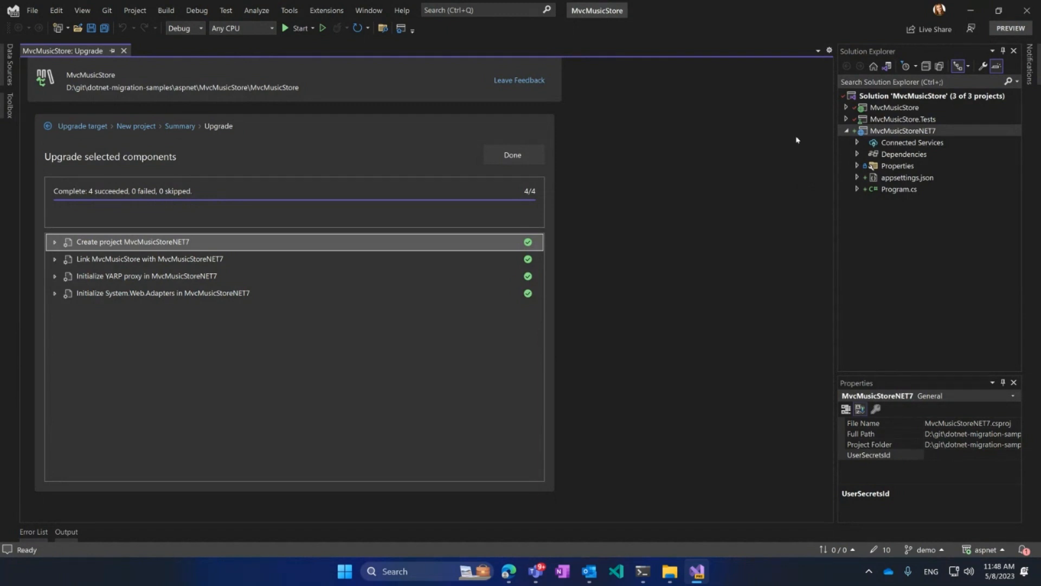
Close the wizard to view the Endpoints summary: 35 endpoints on .NET Framework.
left_click(511, 154)
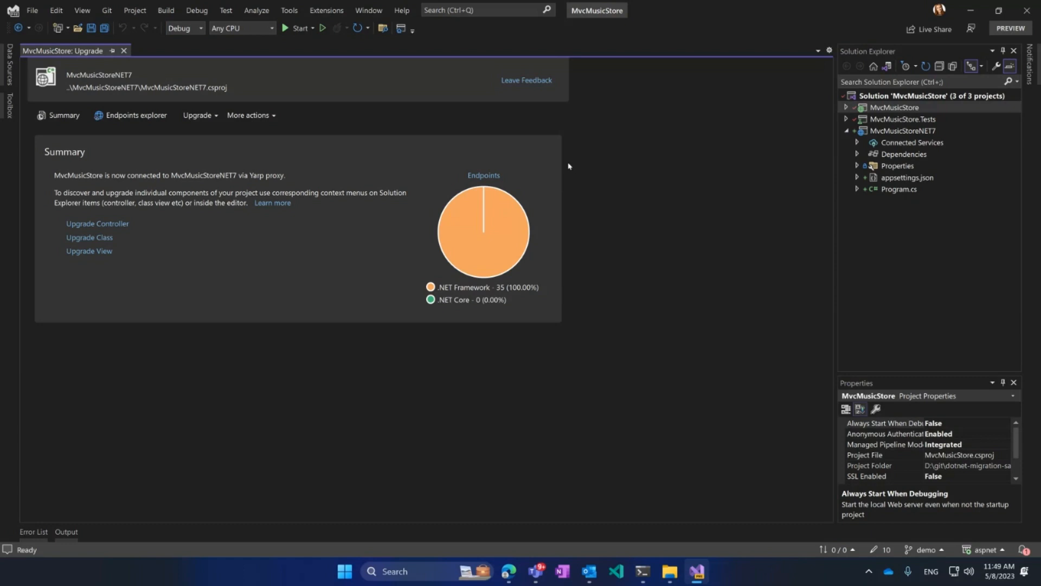
mouse_move(556, 231)
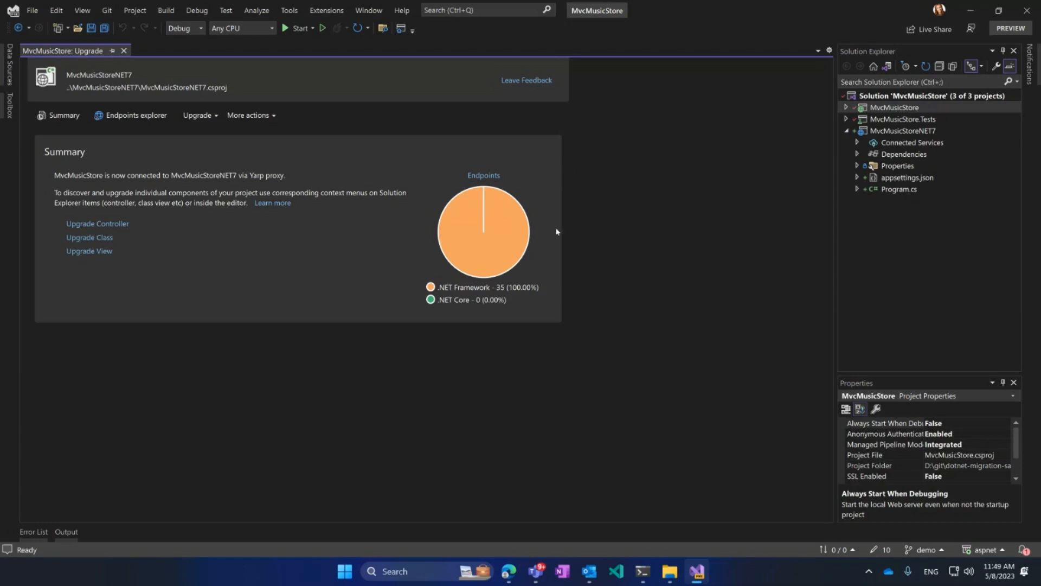
mouse_move(220, 241)
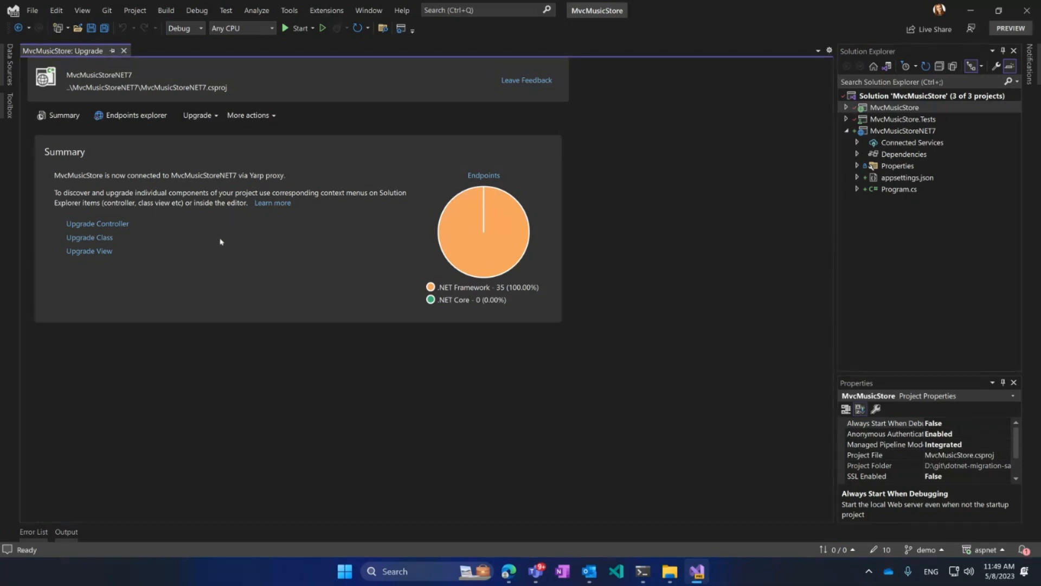
mouse_move(407, 280)
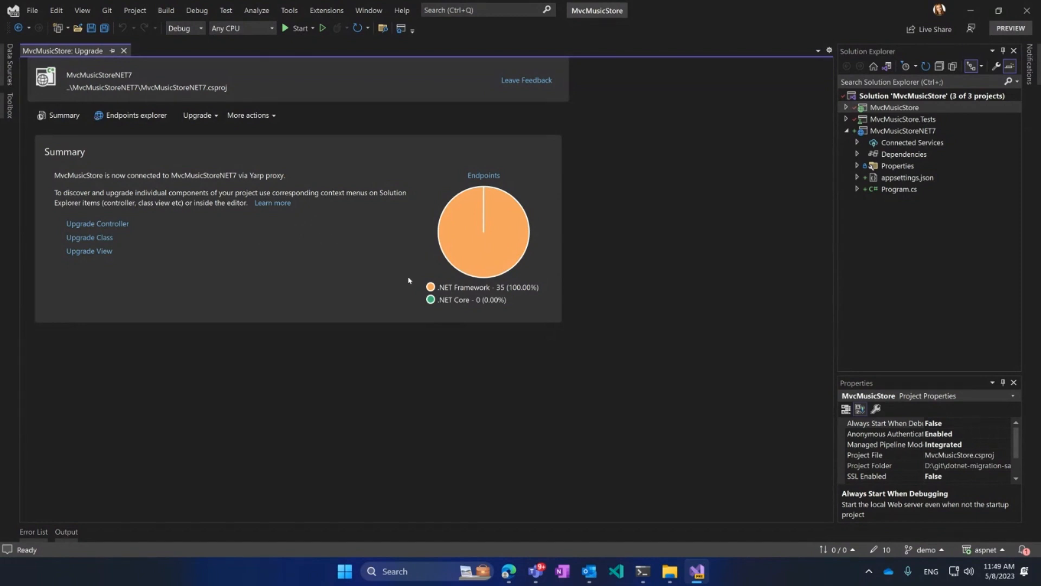
mouse_move(500, 292)
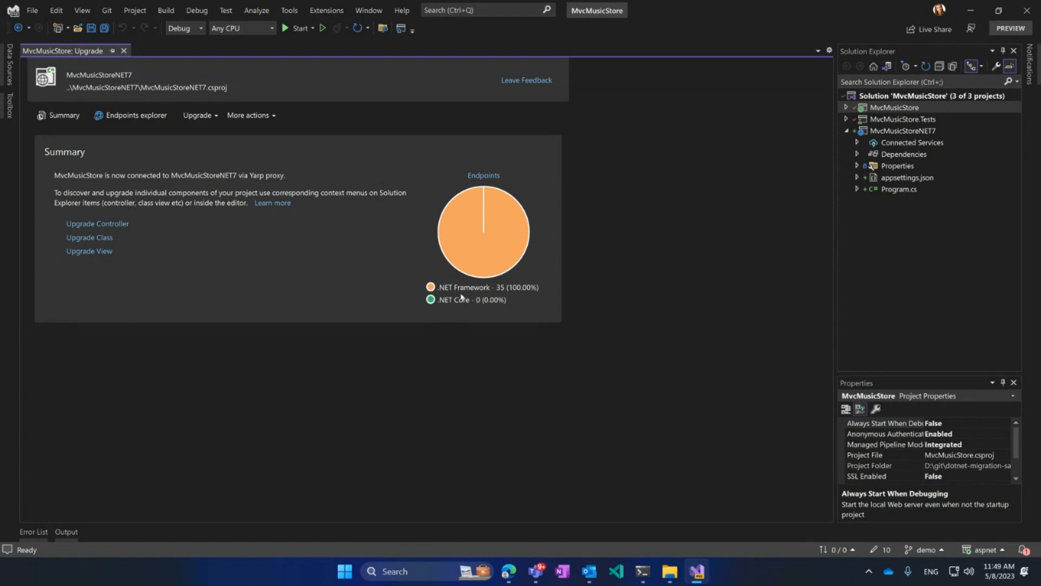
mouse_move(448, 313)
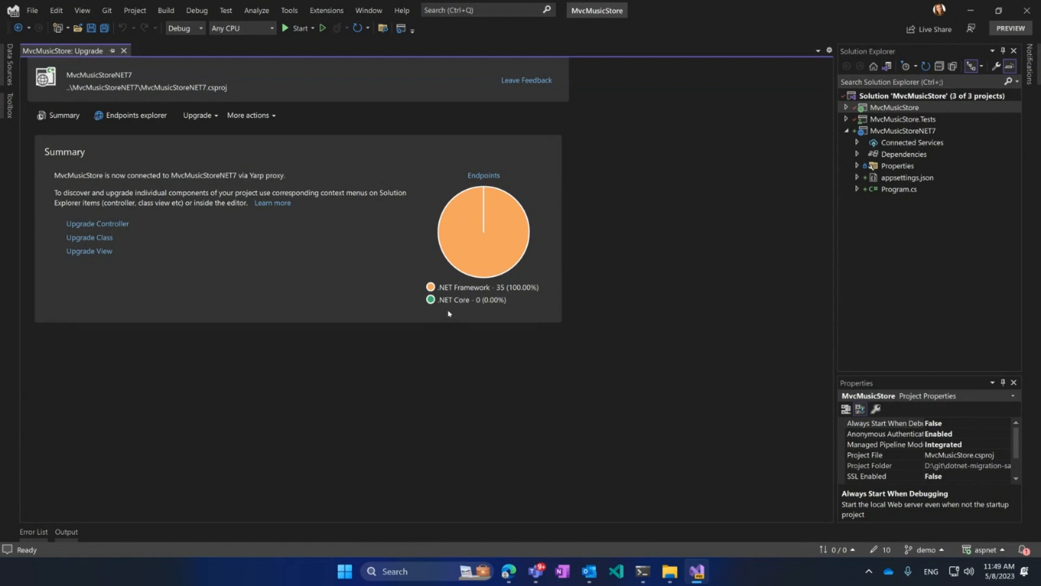
mouse_move(481, 310)
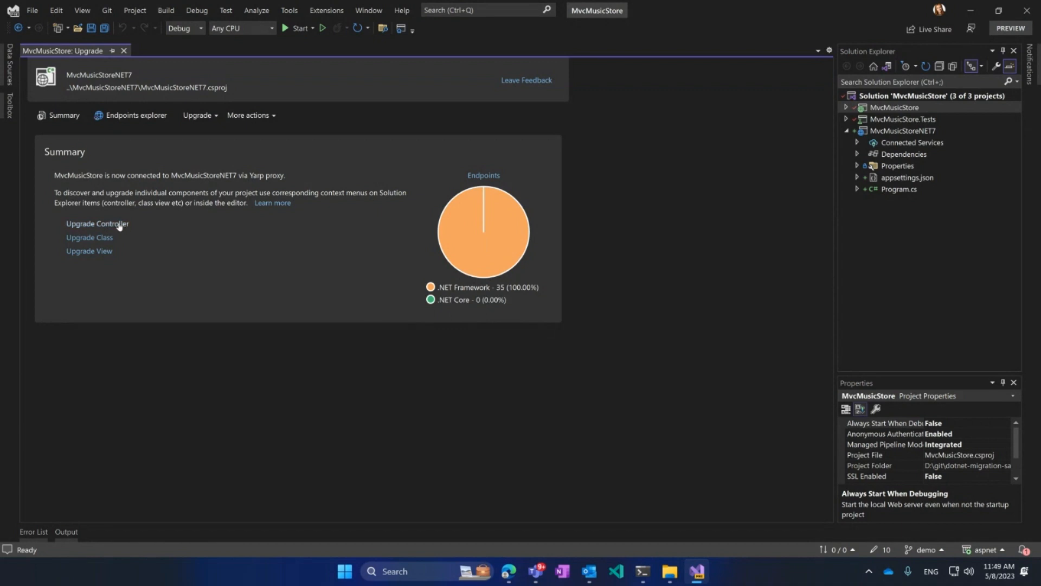
mouse_move(93, 239)
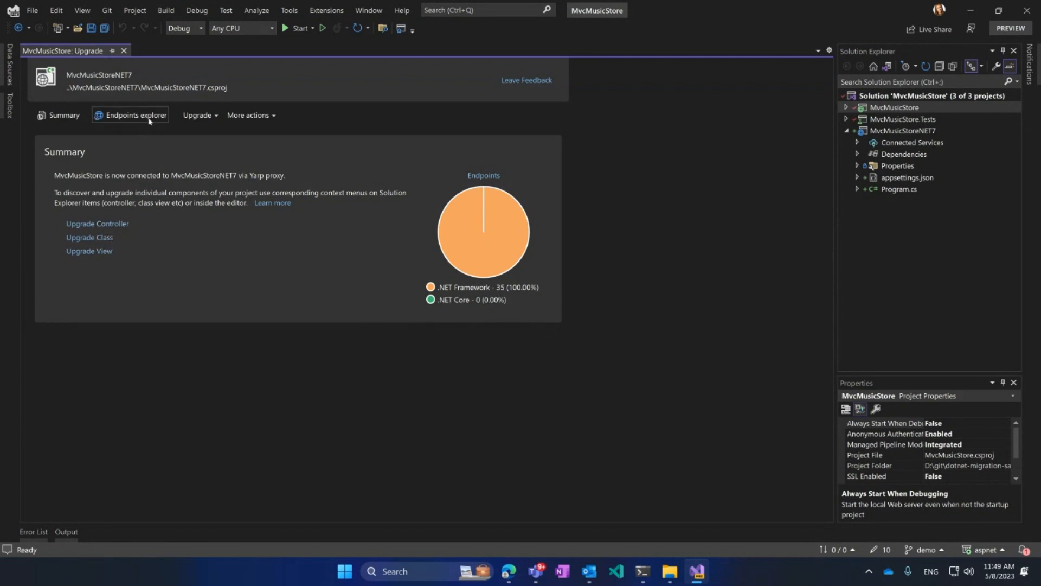
Scroll through the MvcMusicStore endpoints list, then go back to the Summary.
left_click(134, 115)
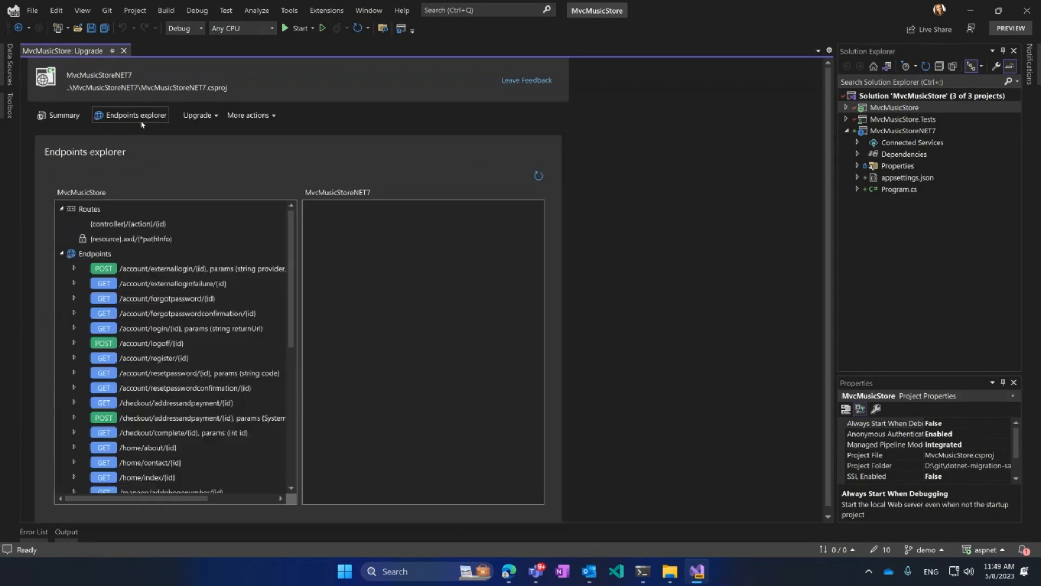
scroll("down", 3)
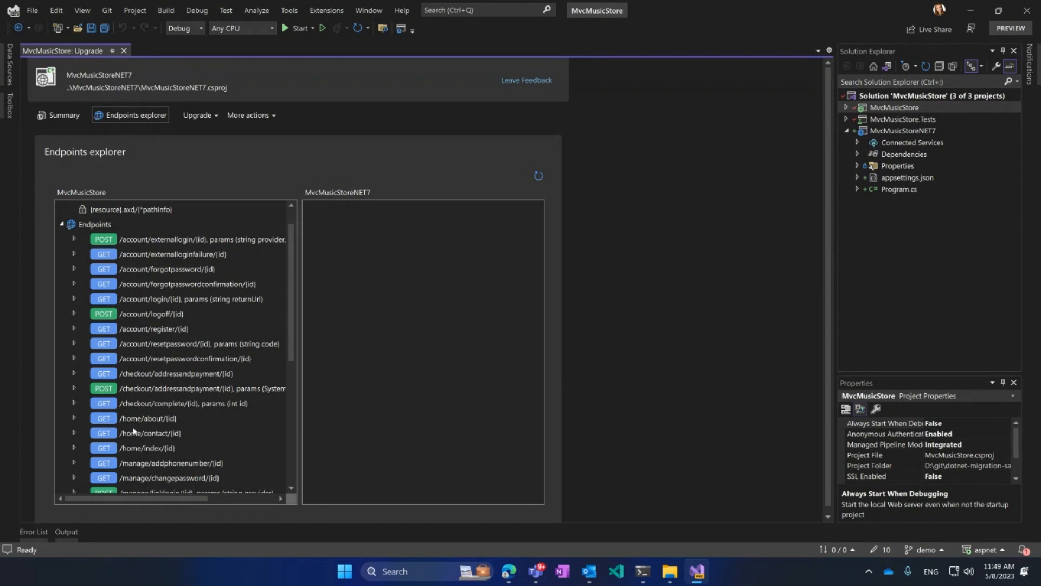
scroll("down", 3)
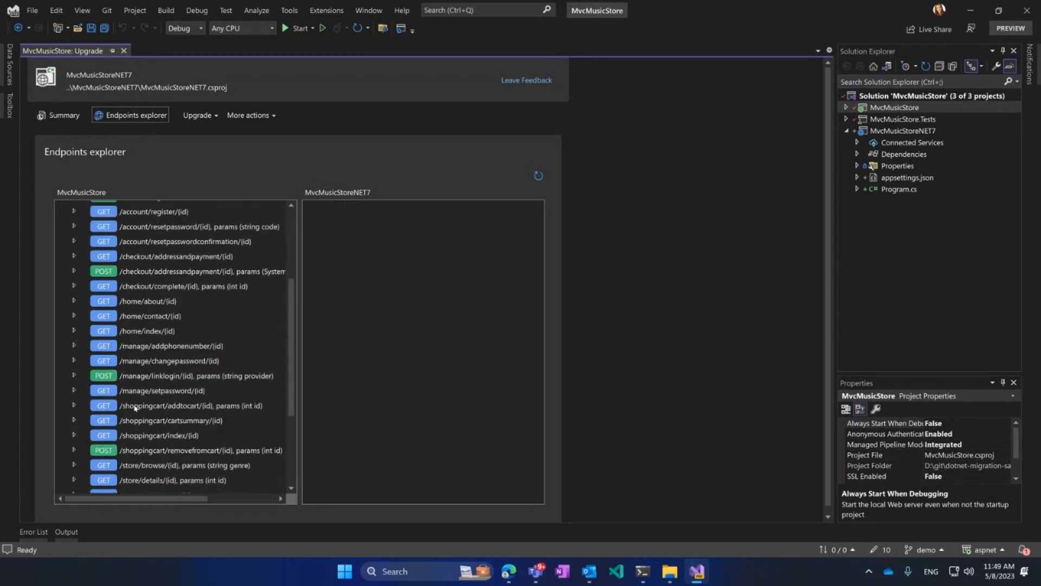
mouse_move(337, 197)
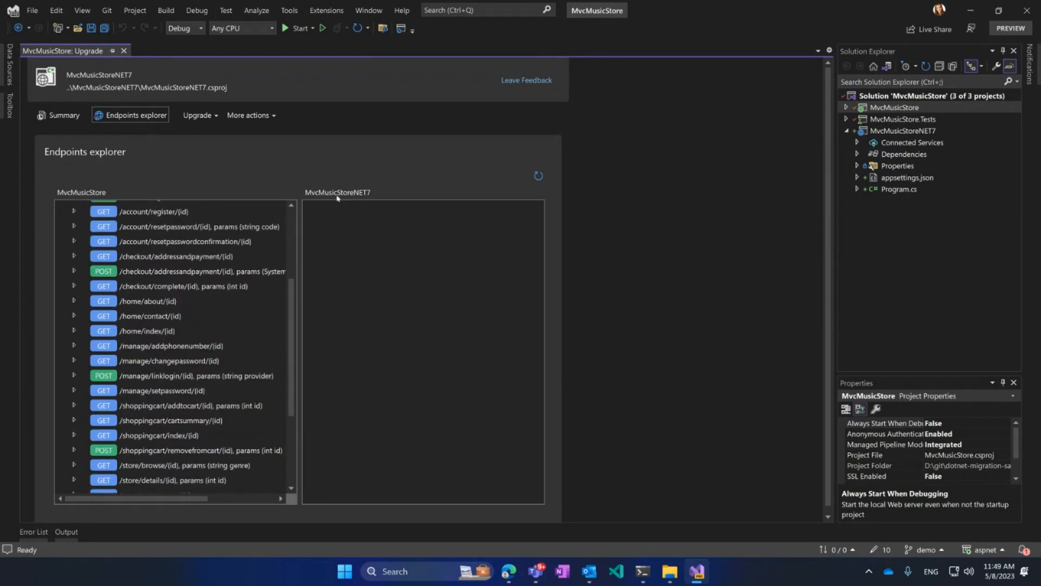
mouse_move(398, 272)
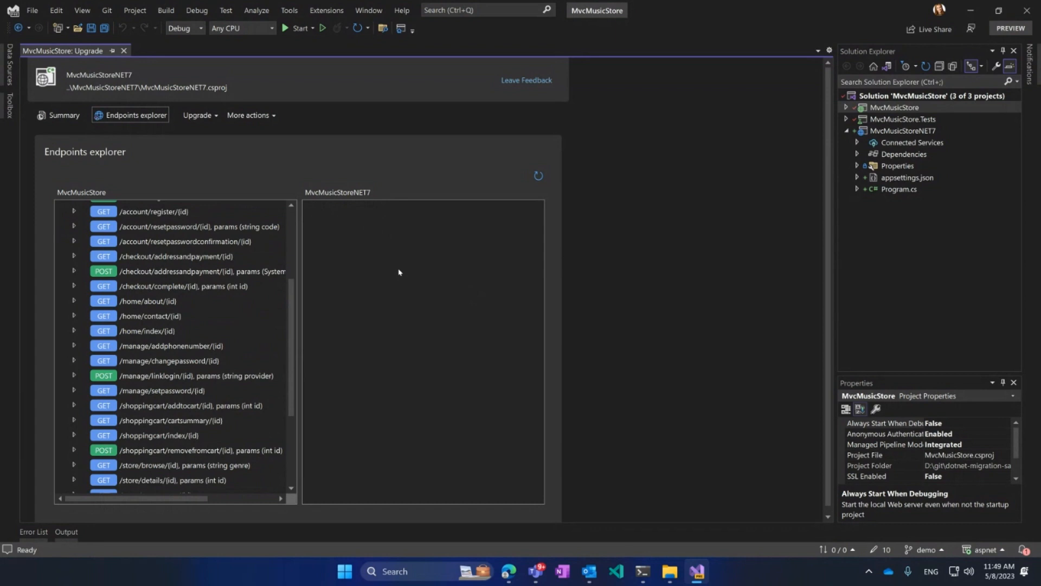
left_click(64, 115)
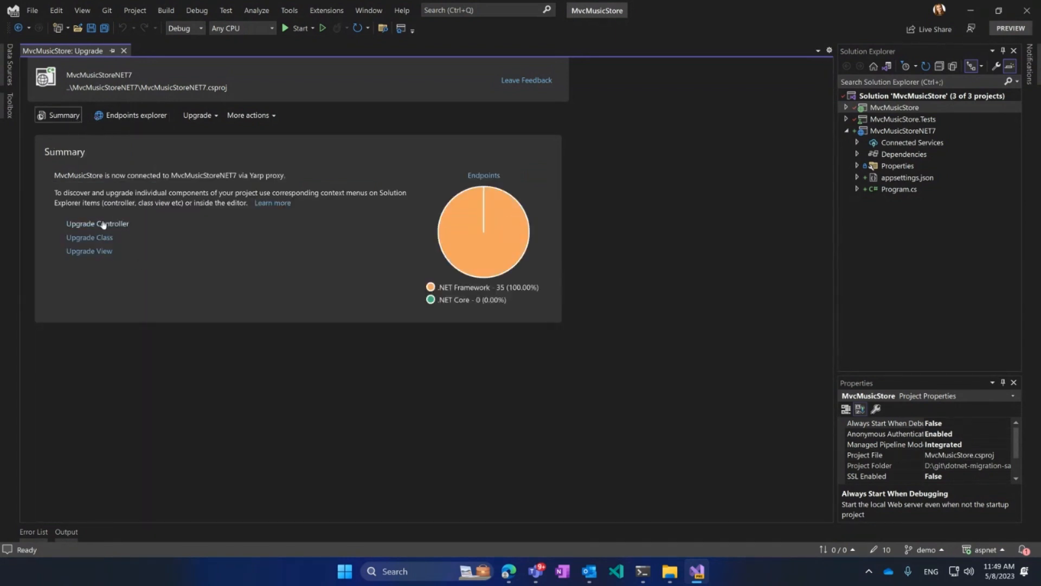
Upgrade a controller, choosing MvcMusicStore.Controllers.HomeController with its classes, contexts, routes and views.
left_click(97, 224)
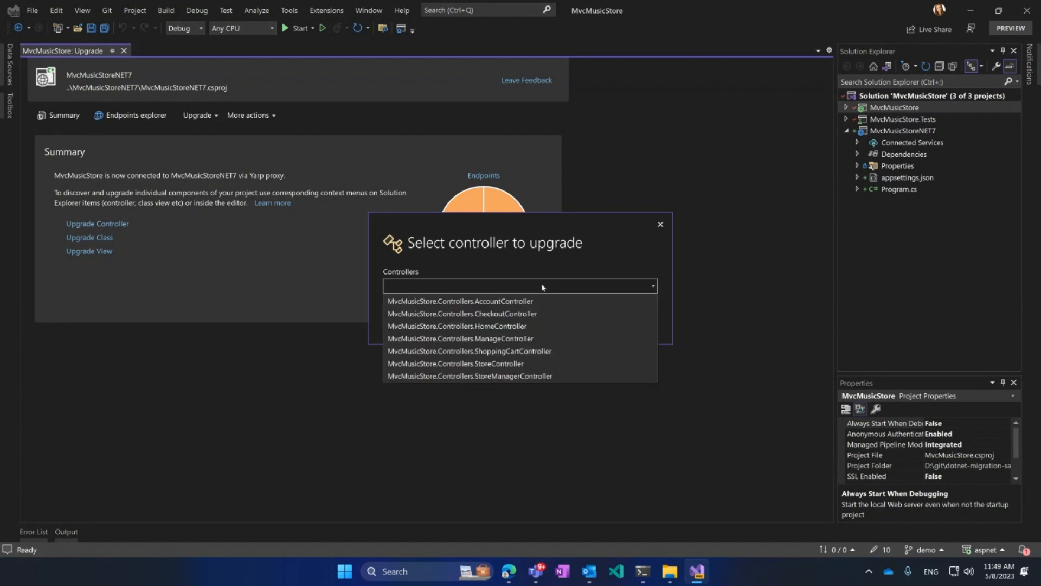
mouse_move(521, 340)
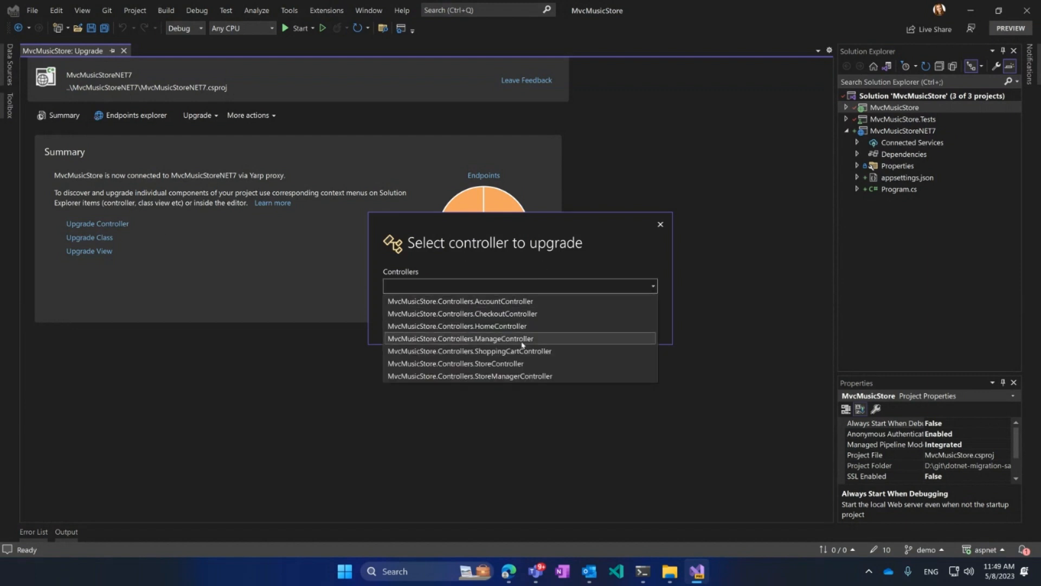
left_click(659, 224)
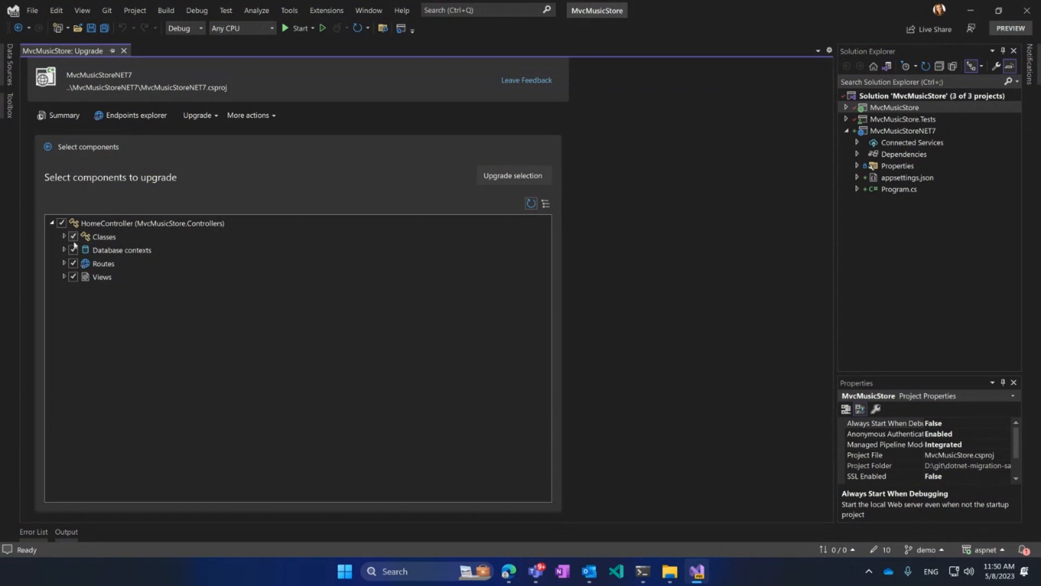
mouse_move(127, 249)
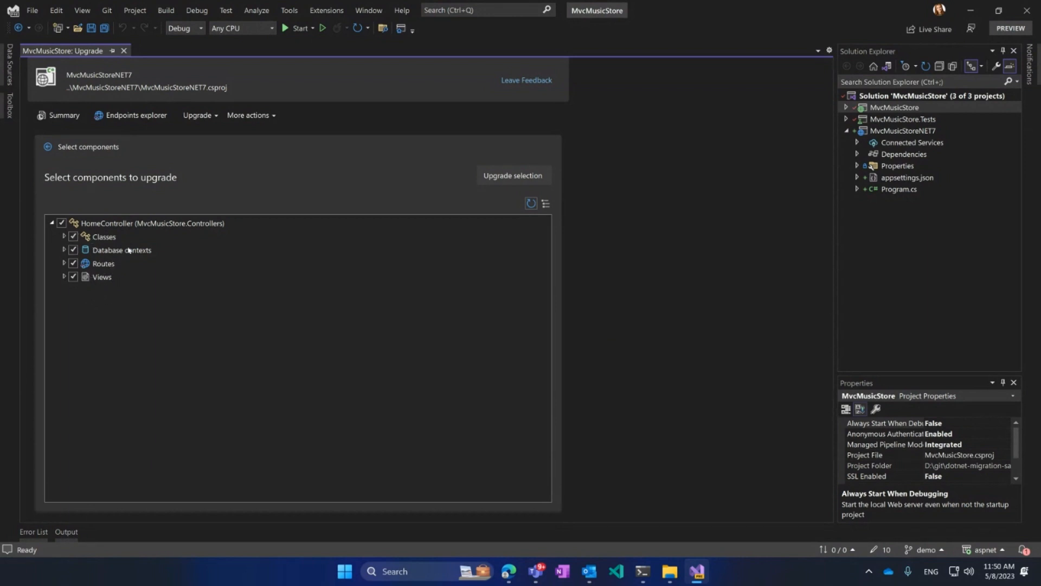
mouse_move(506, 190)
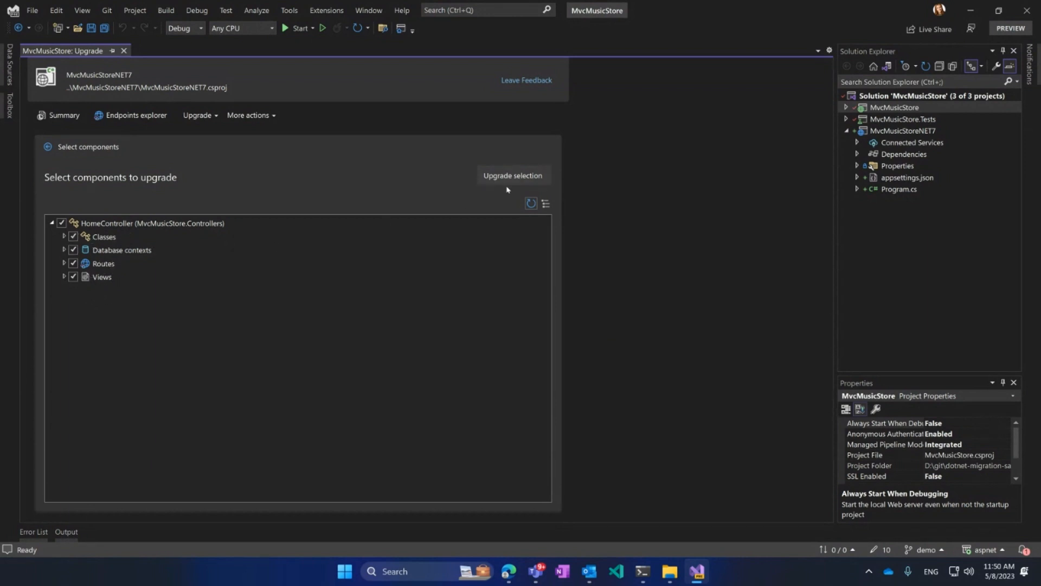
mouse_move(471, 184)
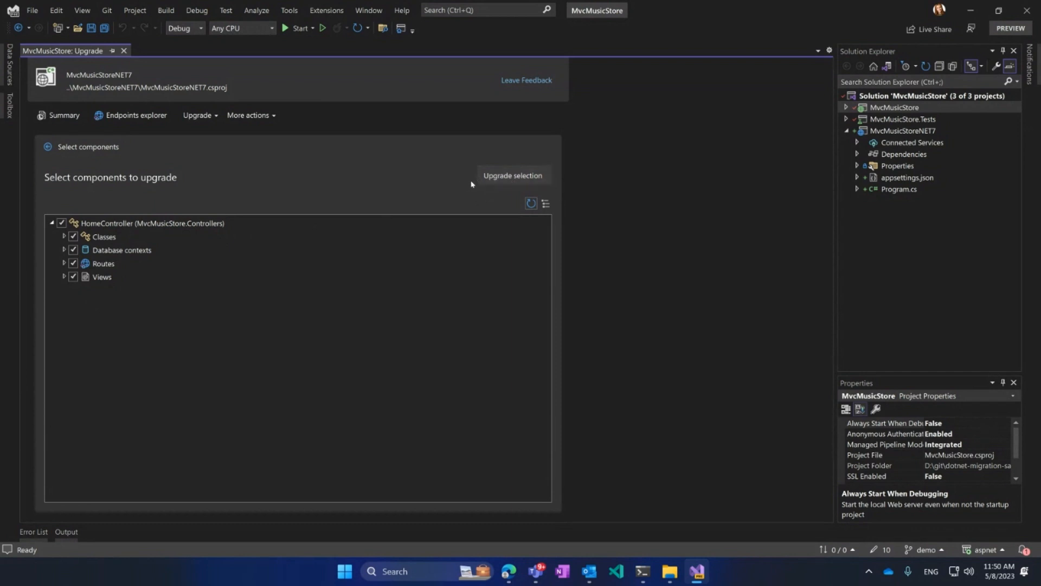
Upgrade HomeController's checked components and scroll the results: 15 succeeded, 12 skipped.
left_click(511, 175)
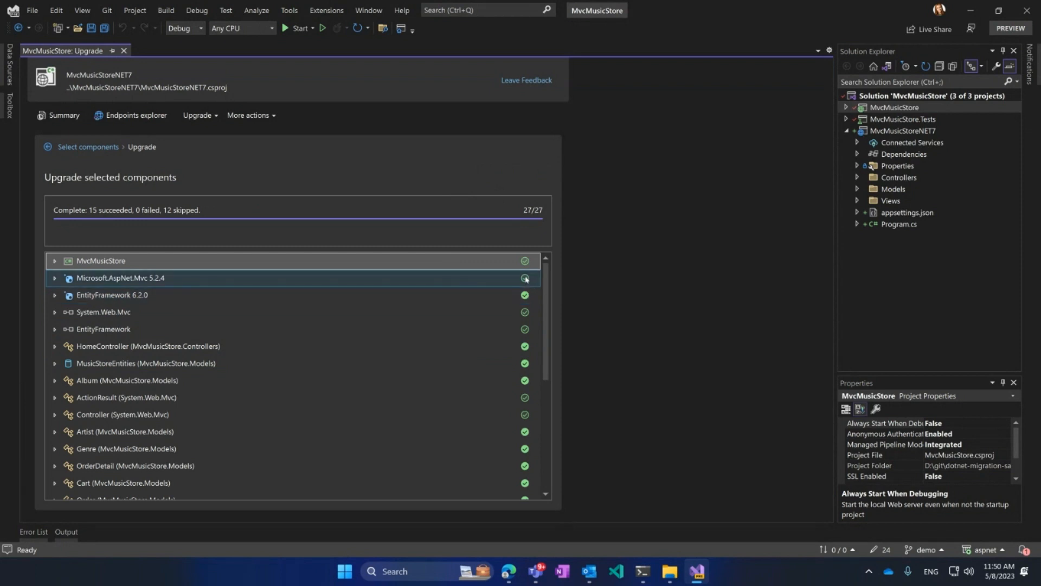
scroll("down", 3)
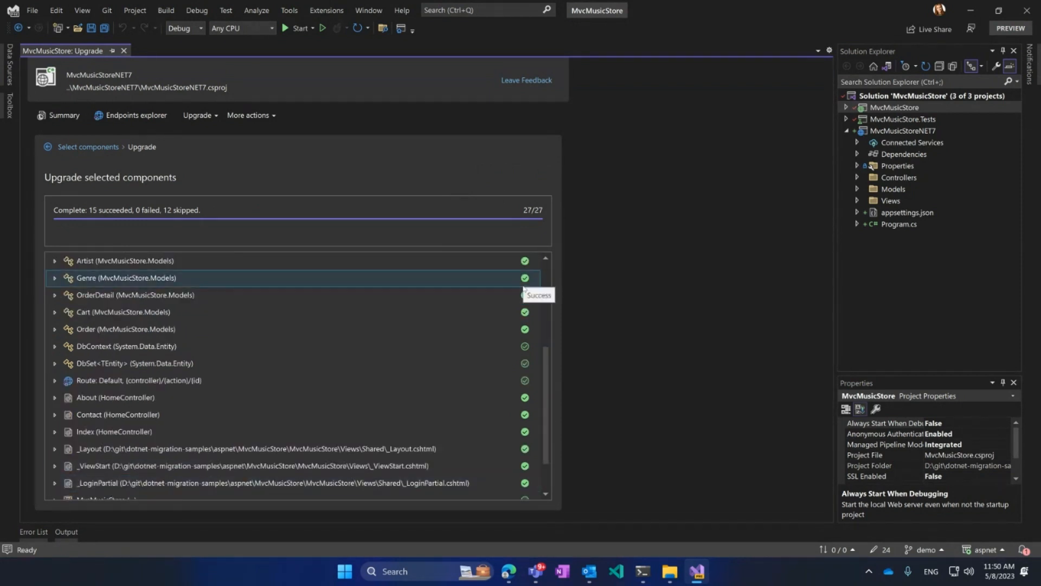
scroll("down", 3)
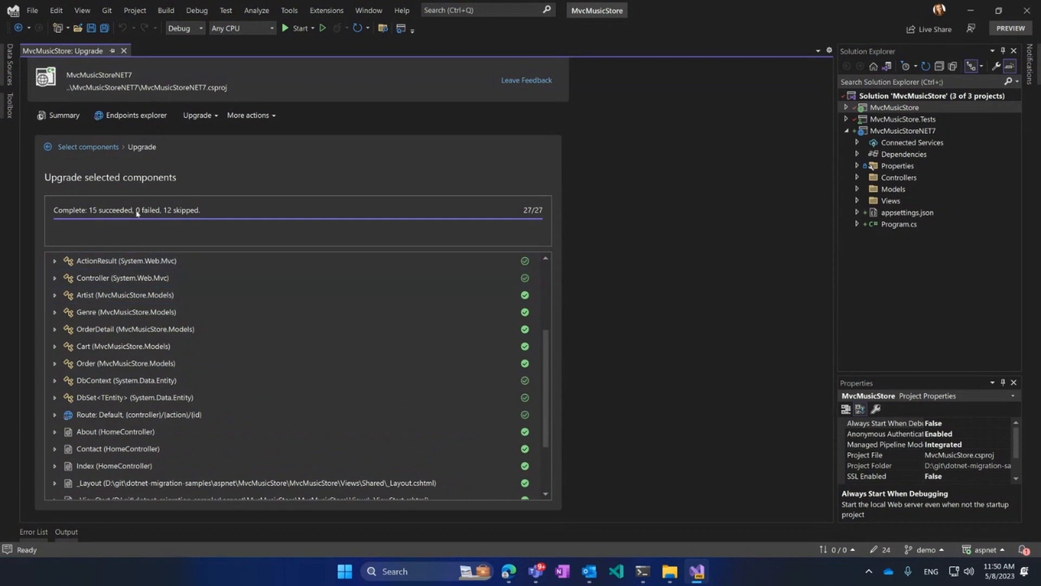
mouse_move(199, 222)
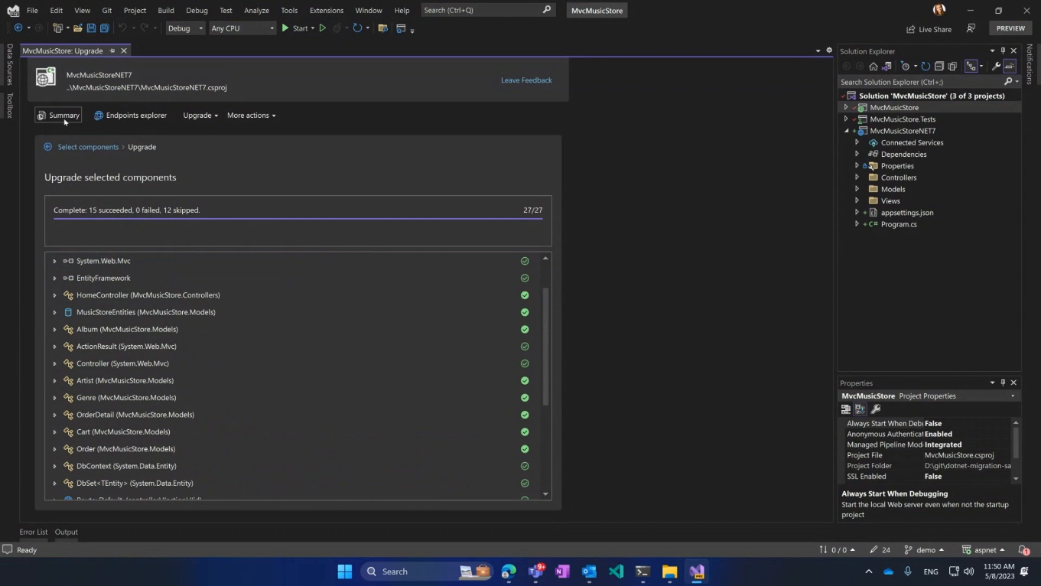
View the Summary pie chart: 3 endpoints (8.57%) on .NET Core, 32 on .NET Framework.
left_click(64, 115)
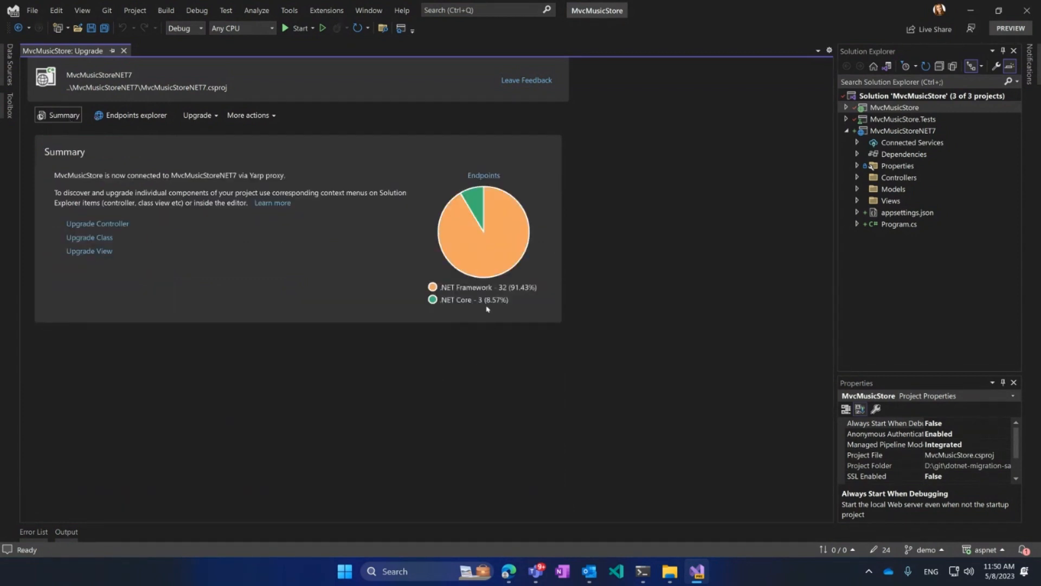
mouse_move(484, 307)
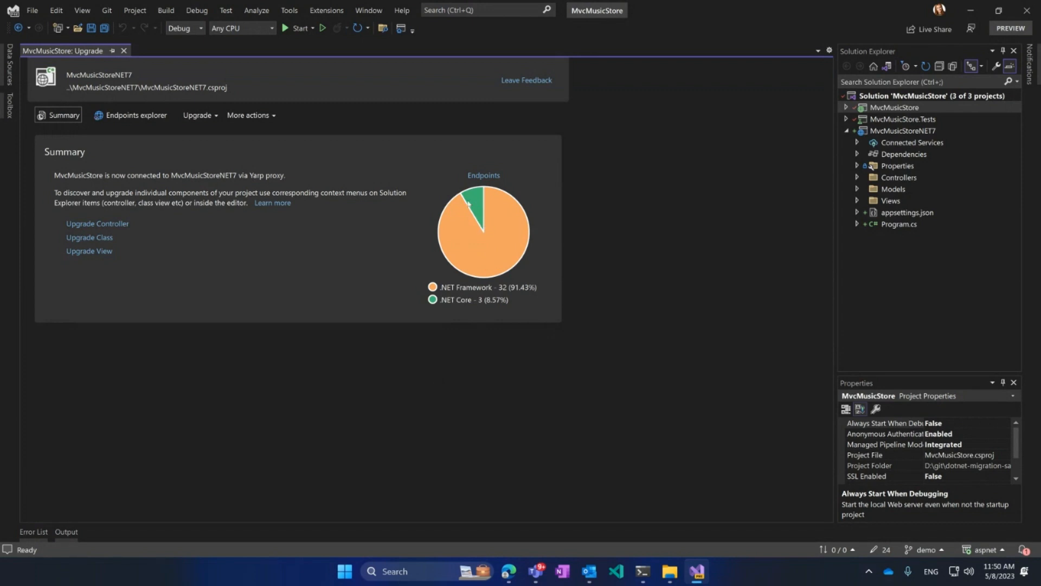
mouse_move(517, 278)
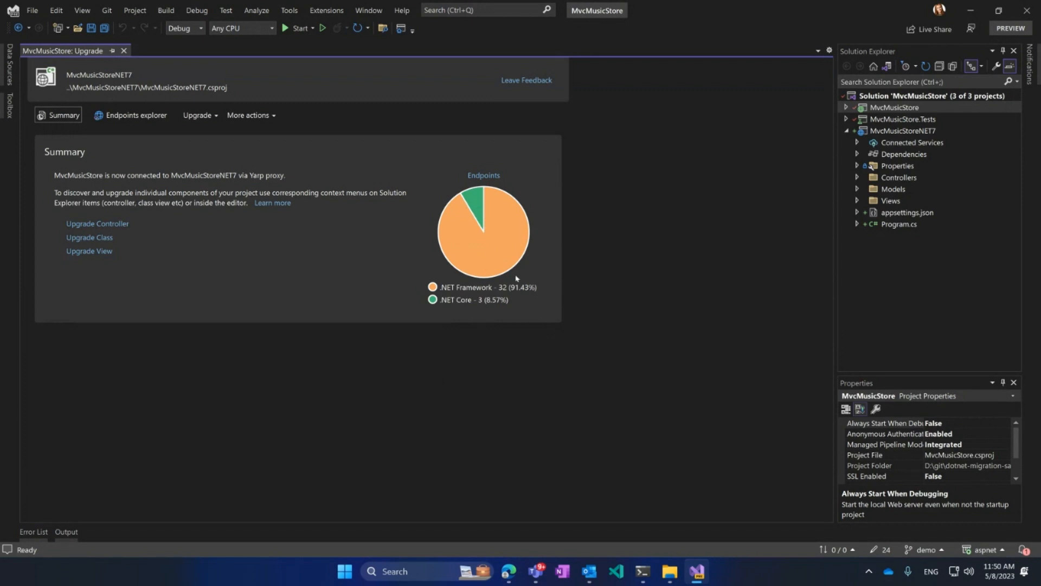
mouse_move(528, 285)
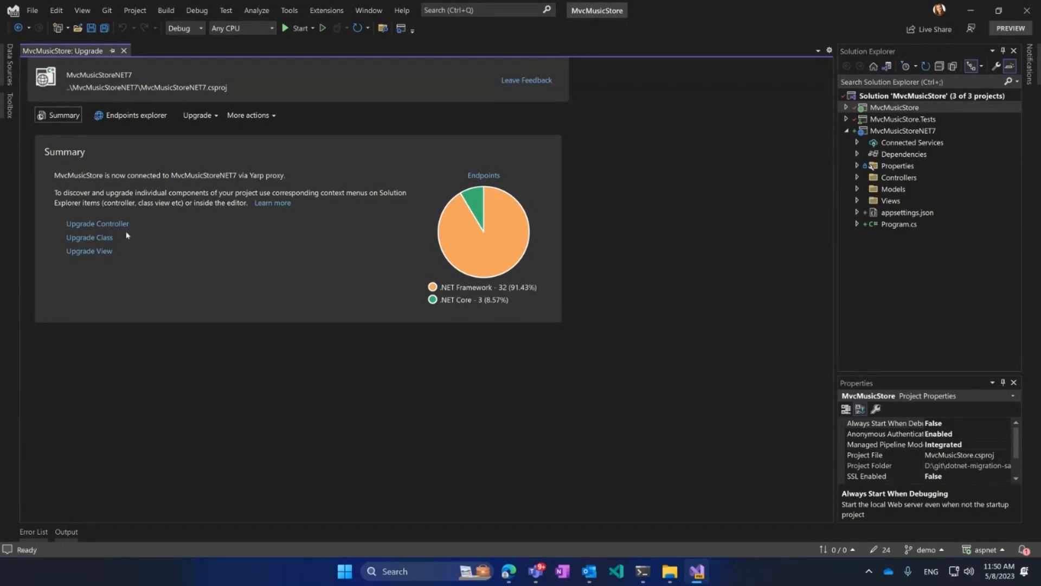
mouse_move(119, 60)
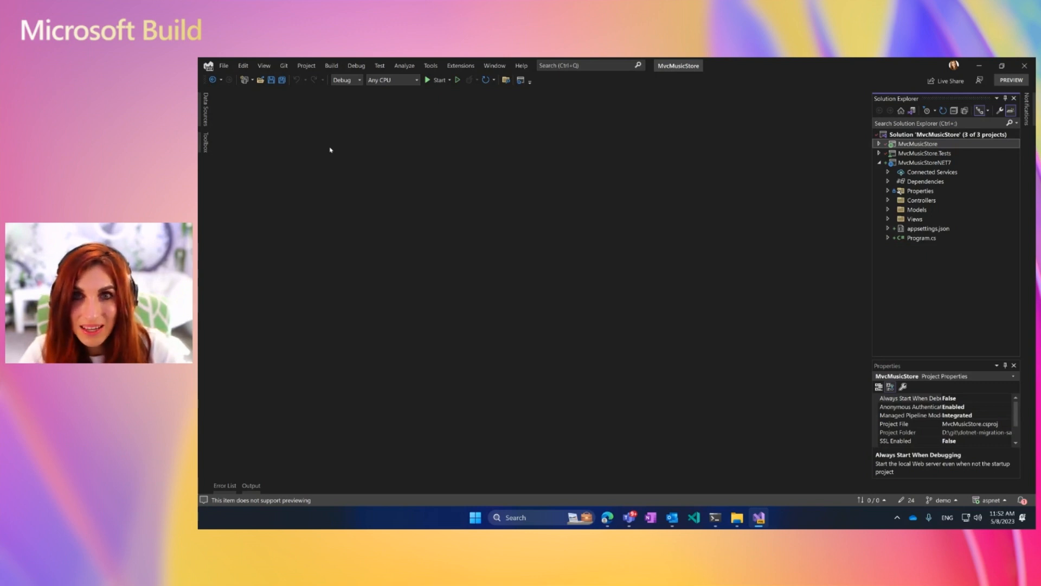
Show the Report a Problem, Suggest a Feature and past feedback options from the title bar.
left_click(979, 81)
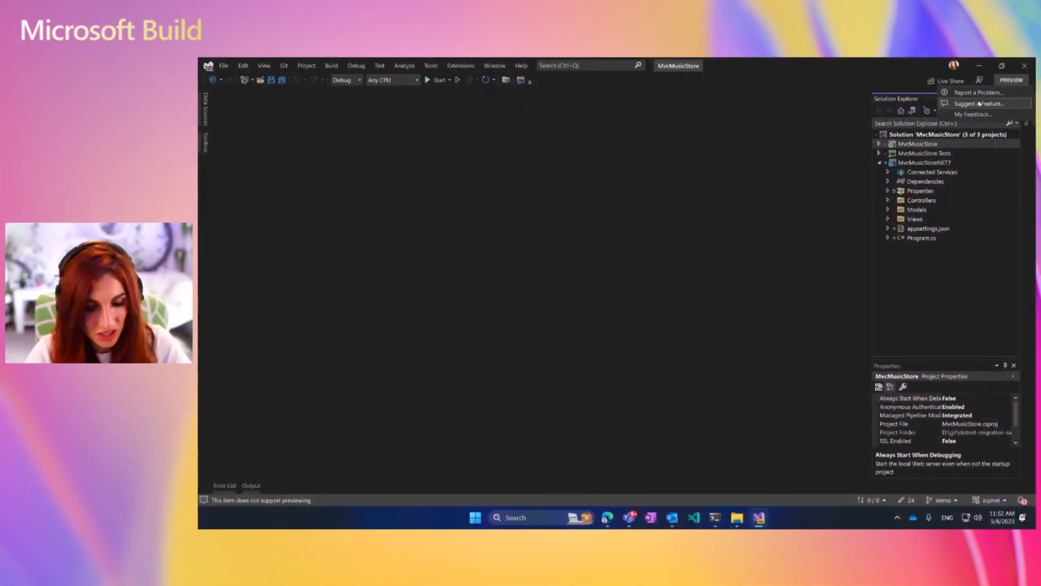